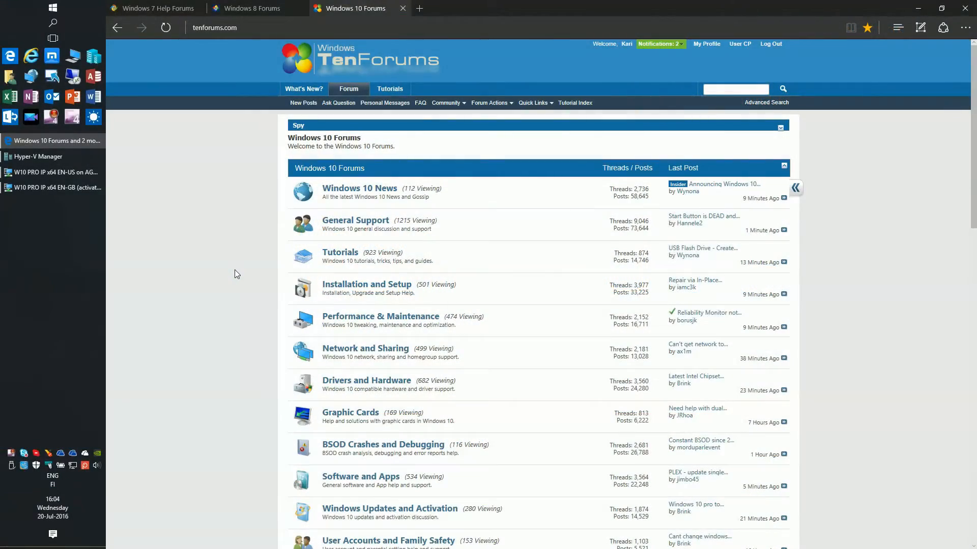
{"action": "mouse_move", "coordinate": [214, 277]}
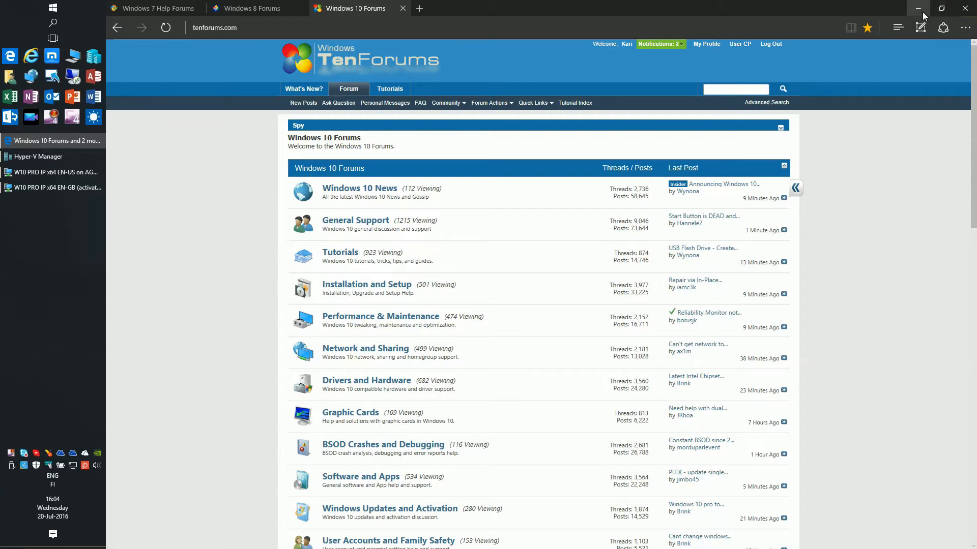
- Minimize the Ten Forums Edge window to reveal the desktop
{"action": "left_click", "coordinate": [918, 8]}
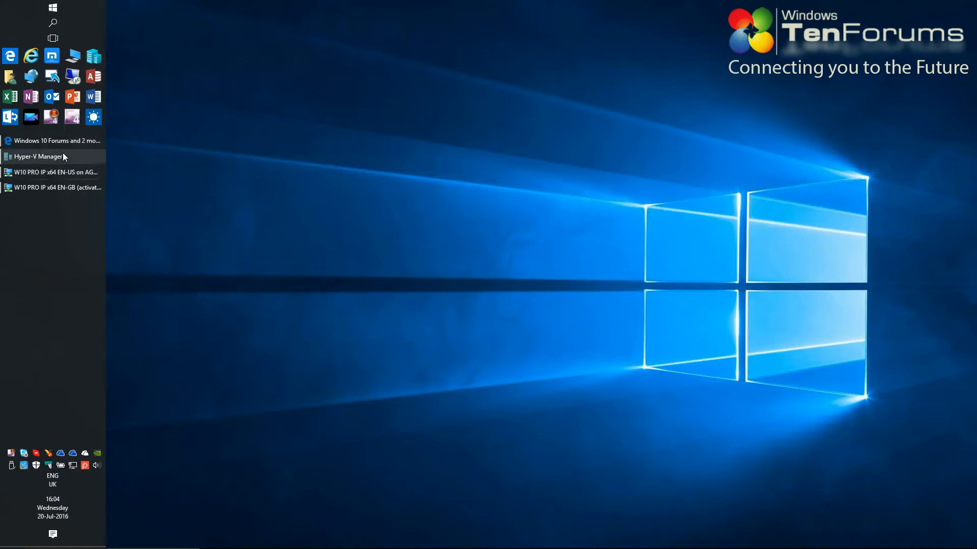
- Bring up Hyper-V Manager and select the EN-US, then the activated EN-GB machine
{"action": "left_click", "coordinate": [39, 156]}
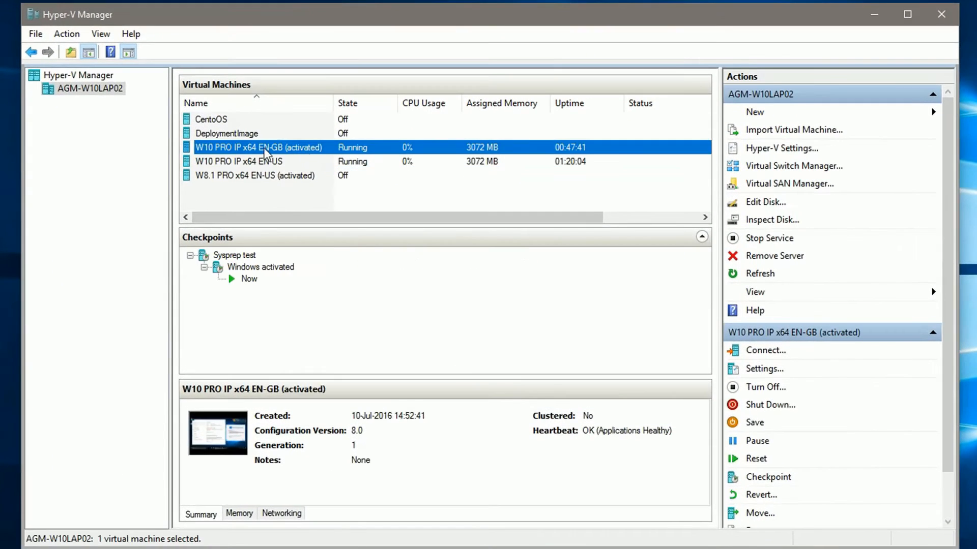
{"action": "left_click", "coordinate": [238, 161]}
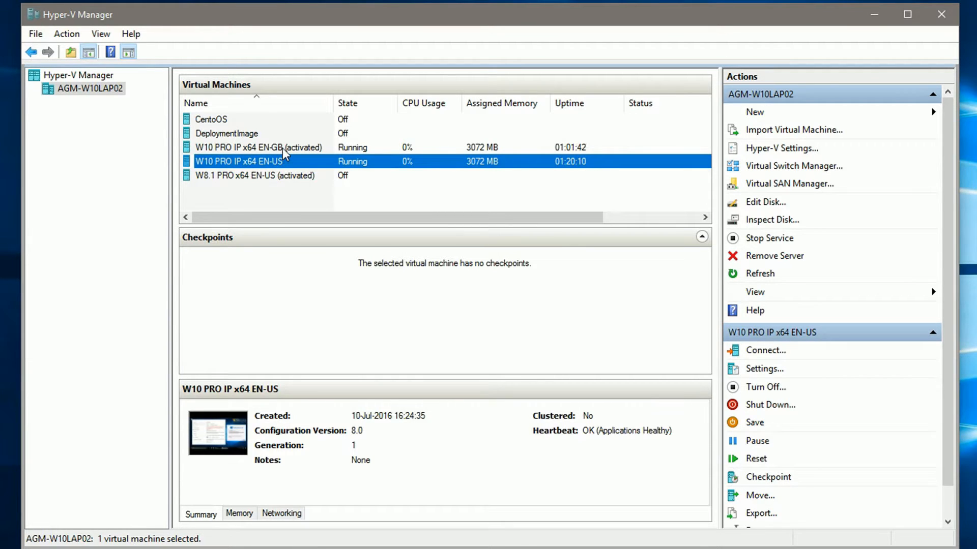
{"action": "left_click", "coordinate": [257, 147]}
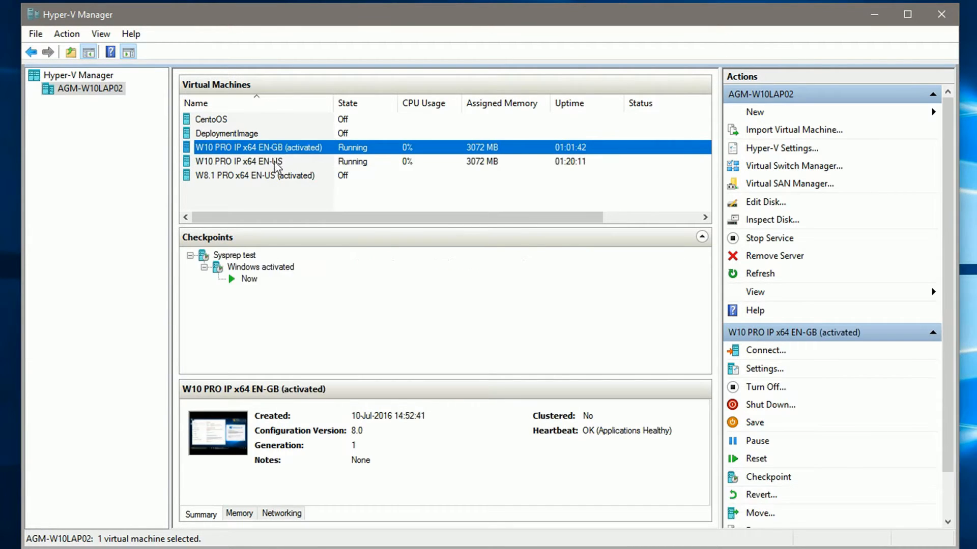
{"action": "mouse_move", "coordinate": [294, 152]}
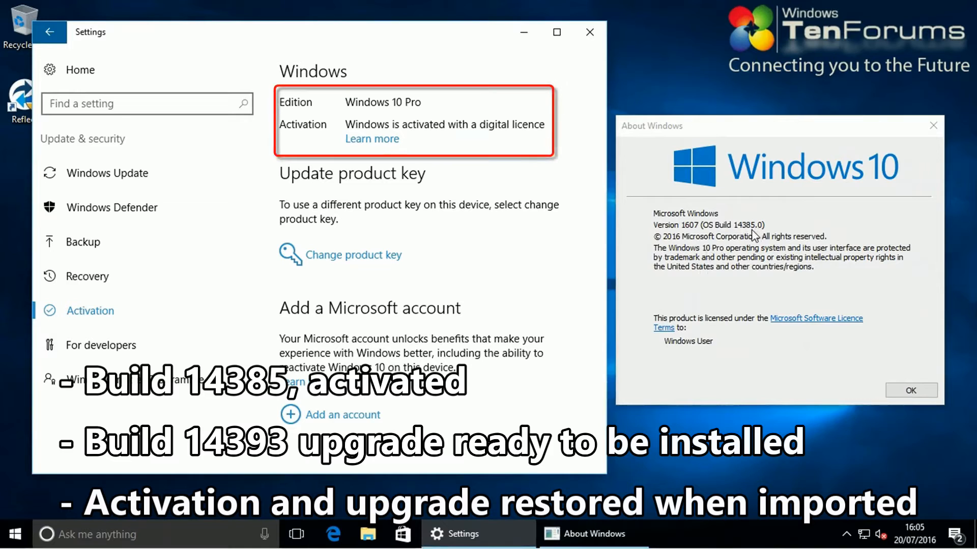
{"action": "mouse_move", "coordinate": [294, 321]}
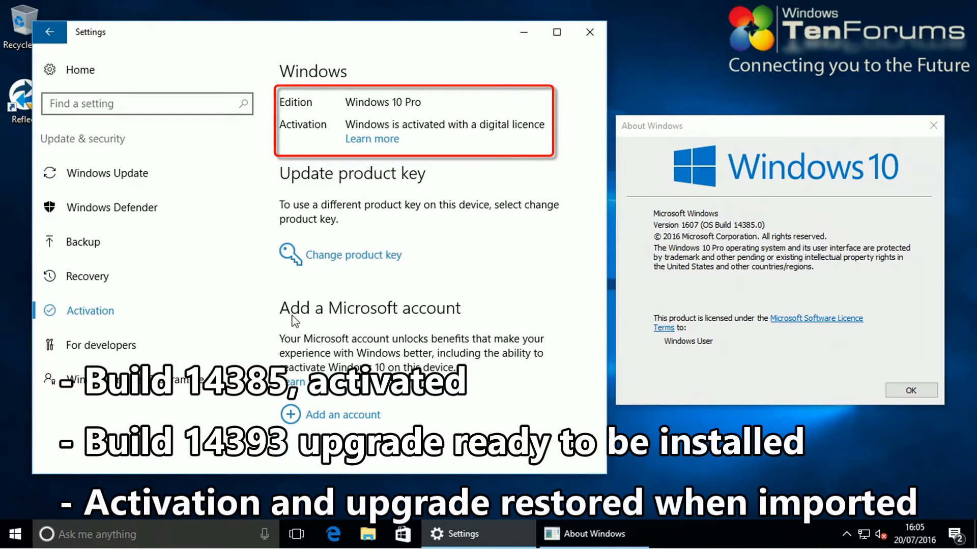
{"action": "mouse_move", "coordinate": [258, 163]}
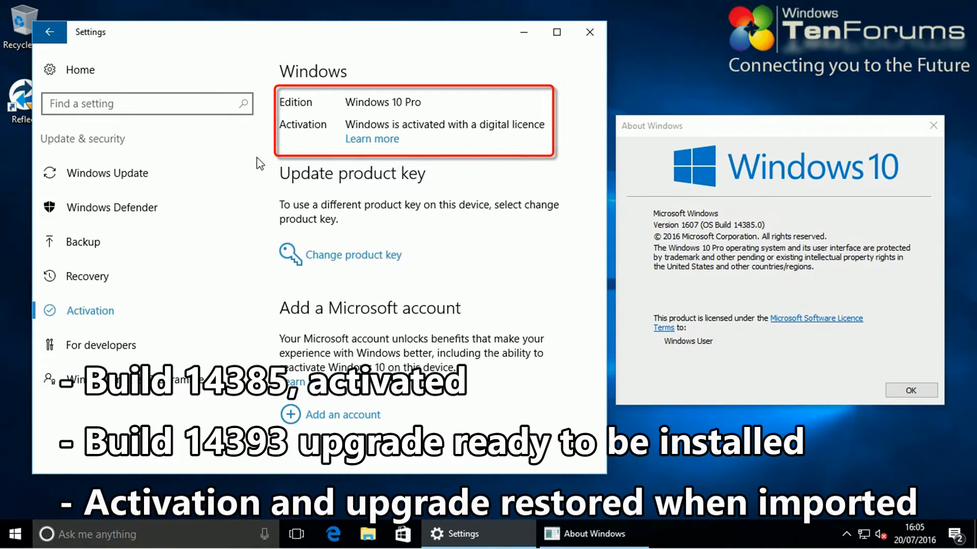
- Confirm activation, pending build 14393, and the 19:11 25 July 2016 restart time
{"action": "left_click", "coordinate": [107, 173]}
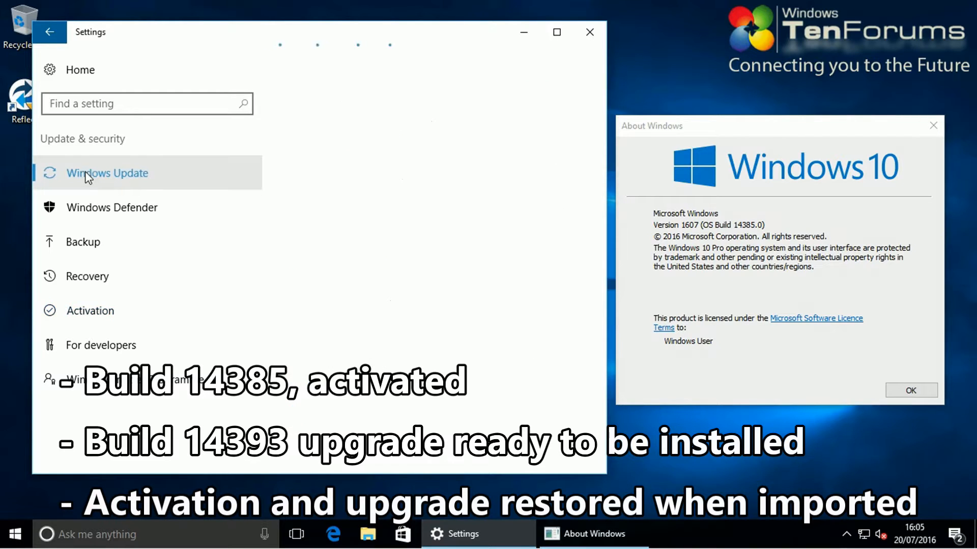
{"action": "left_click", "coordinate": [106, 173]}
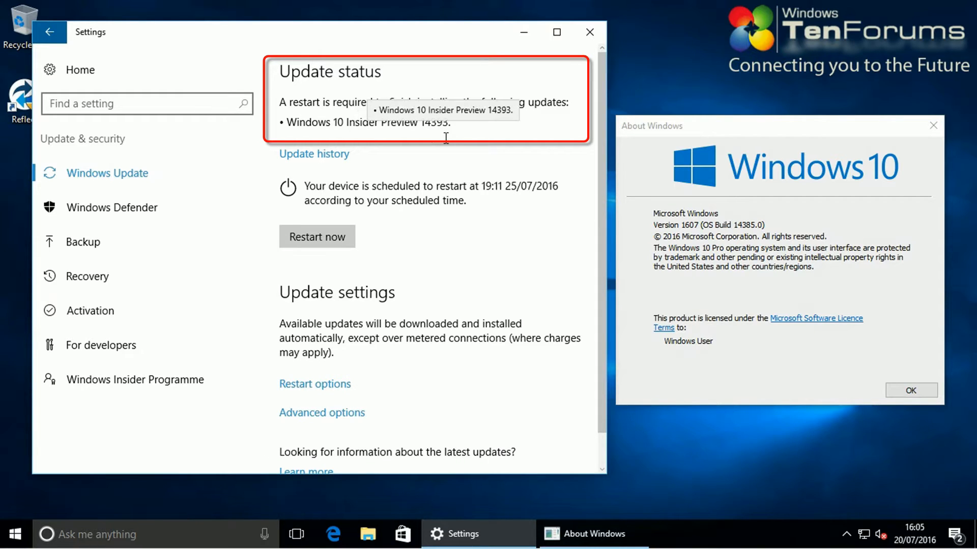
{"action": "mouse_move", "coordinate": [443, 156]}
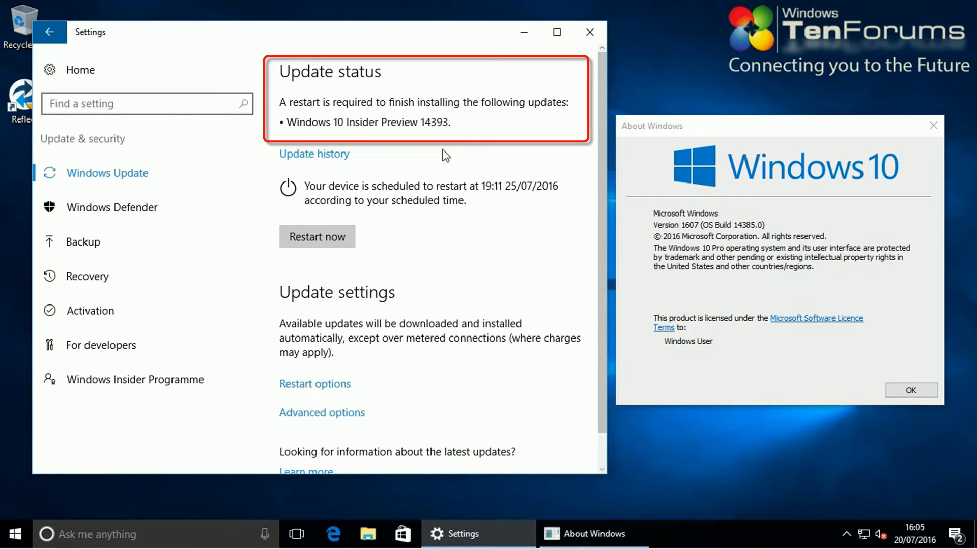
{"action": "mouse_move", "coordinate": [436, 171]}
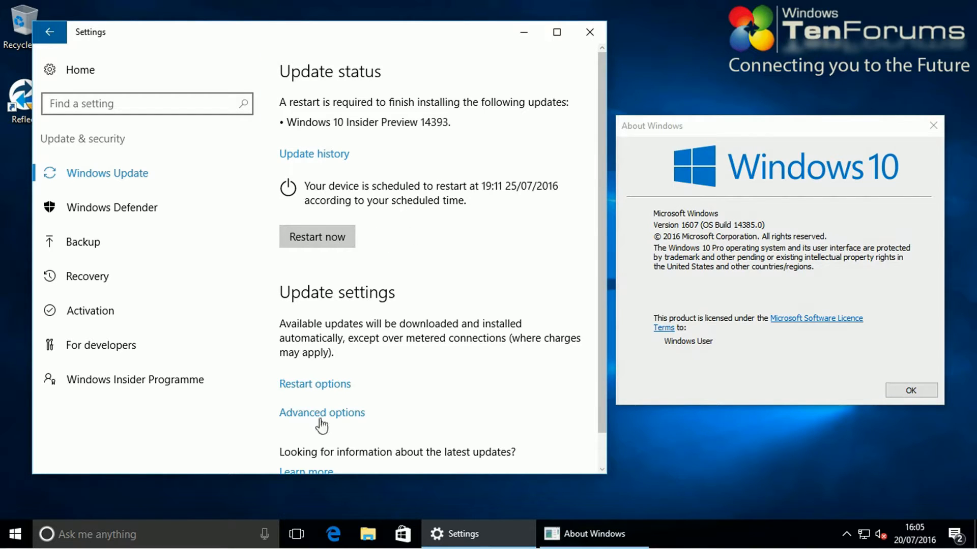
{"action": "left_click", "coordinate": [315, 383]}
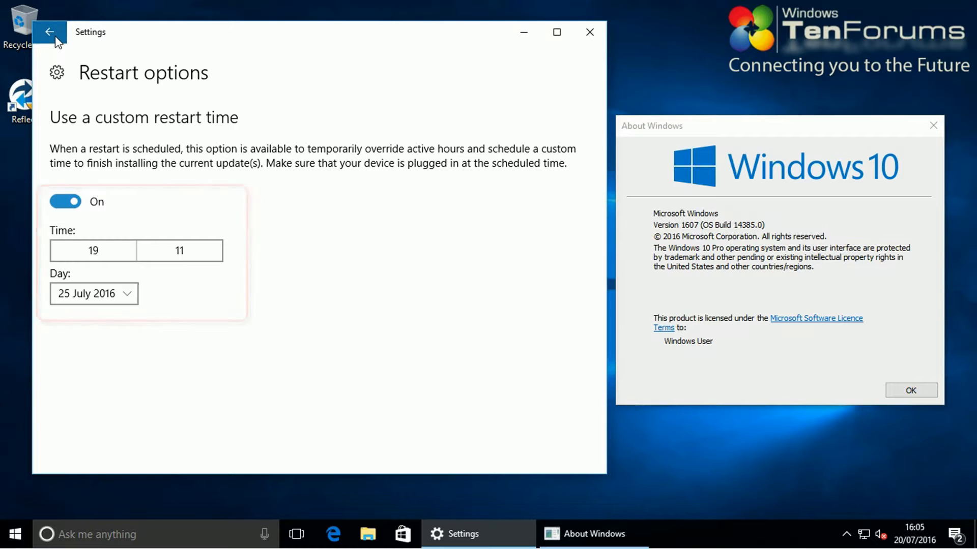
{"action": "left_click", "coordinate": [50, 31]}
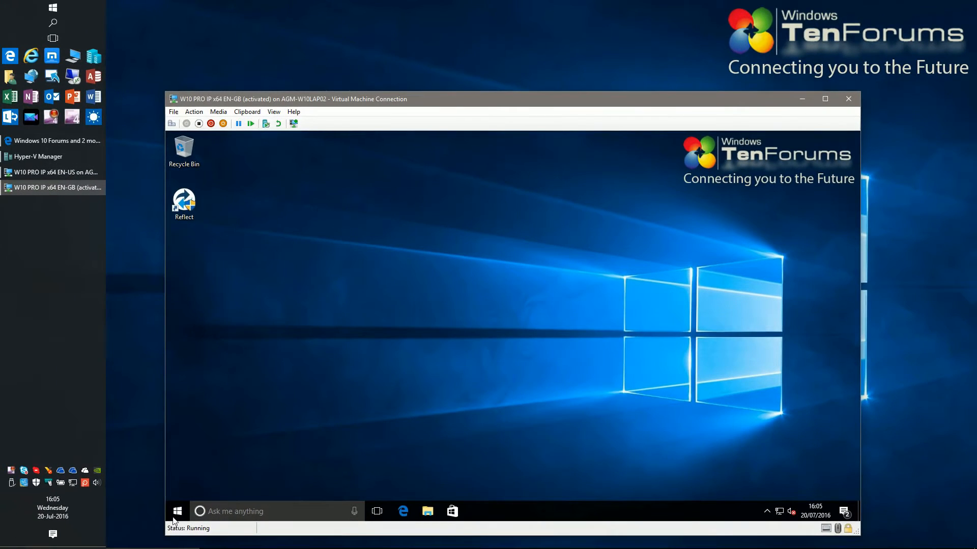
- Shut down the EN-GB guest from its Start menu and close the connection window
{"action": "left_click", "coordinate": [177, 510]}
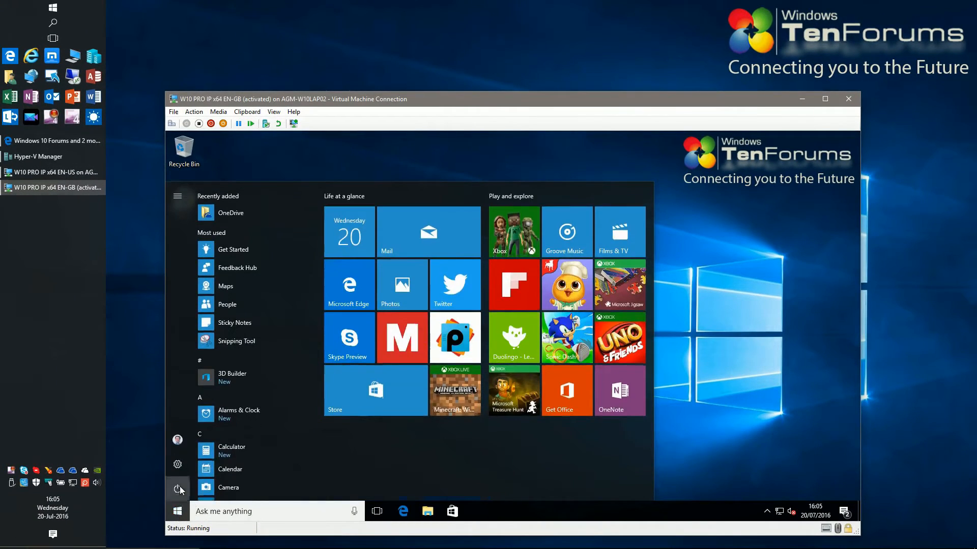
{"action": "left_click", "coordinate": [177, 488]}
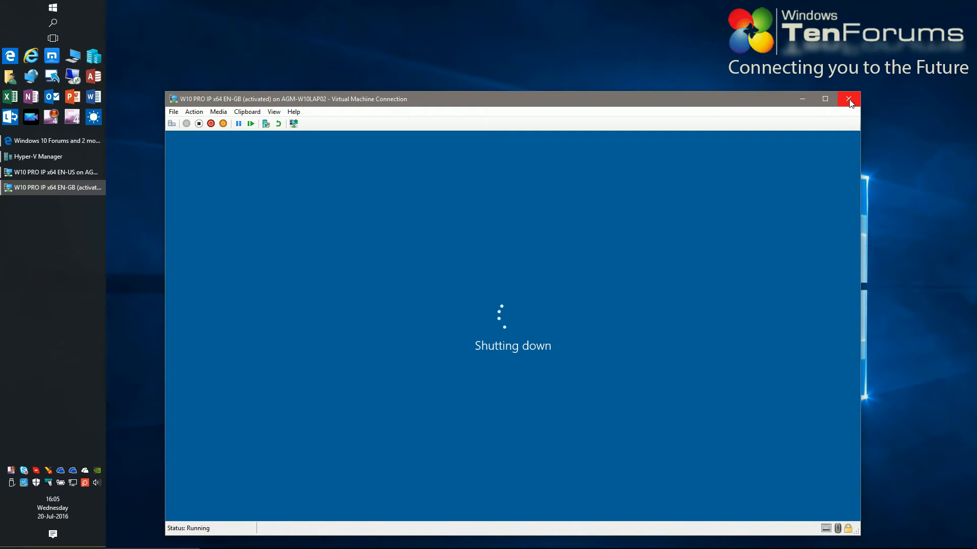
{"action": "left_click", "coordinate": [849, 98]}
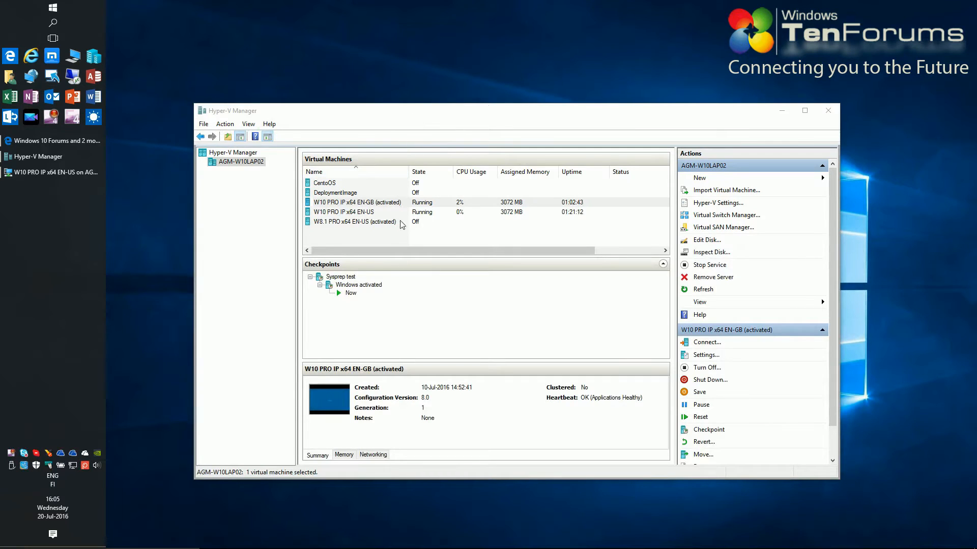
{"action": "mouse_move", "coordinate": [466, 211]}
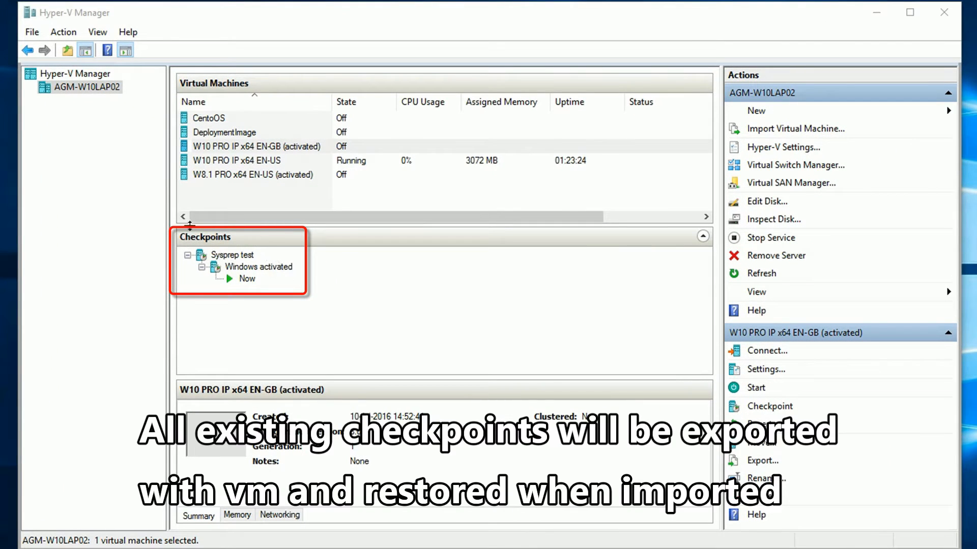
{"action": "mouse_move", "coordinate": [299, 286]}
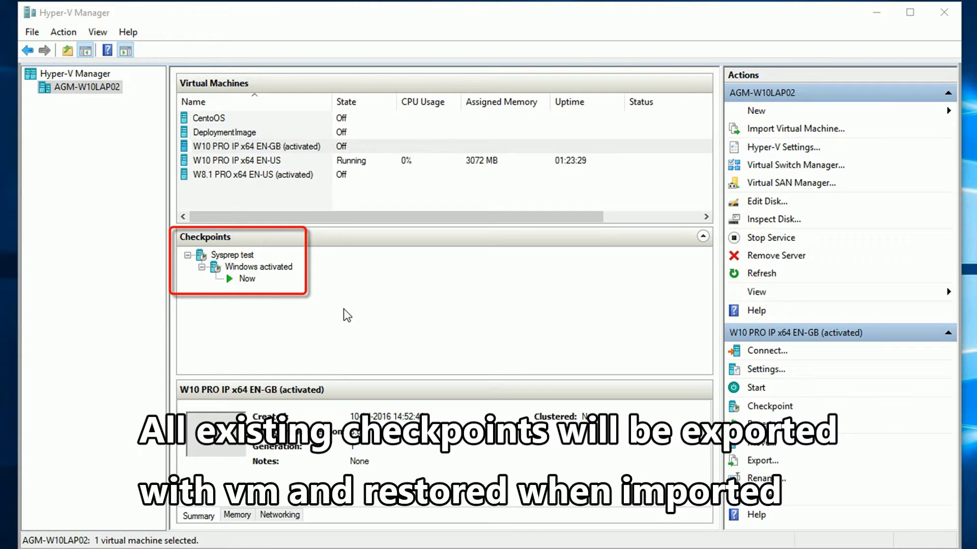
{"action": "mouse_move", "coordinate": [339, 293]}
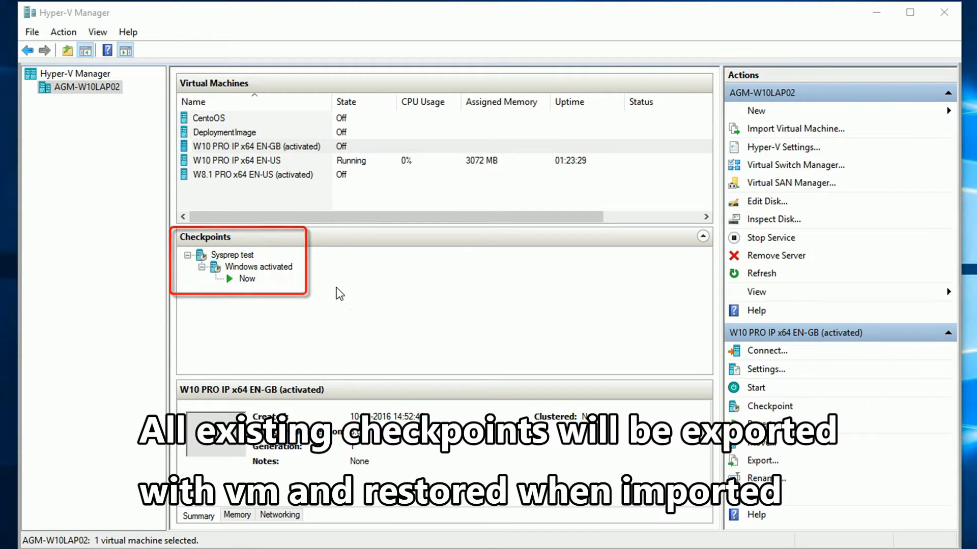
- Select the switched-off W10 PRO IP x64 EN-GB (activated) VM and choose Export
{"action": "left_click", "coordinate": [256, 146]}
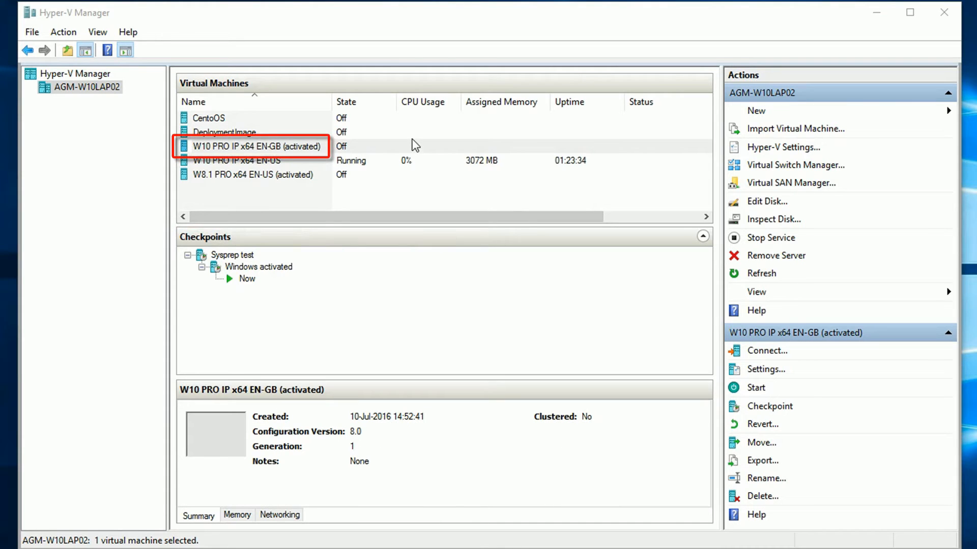
{"action": "left_click", "coordinate": [256, 146]}
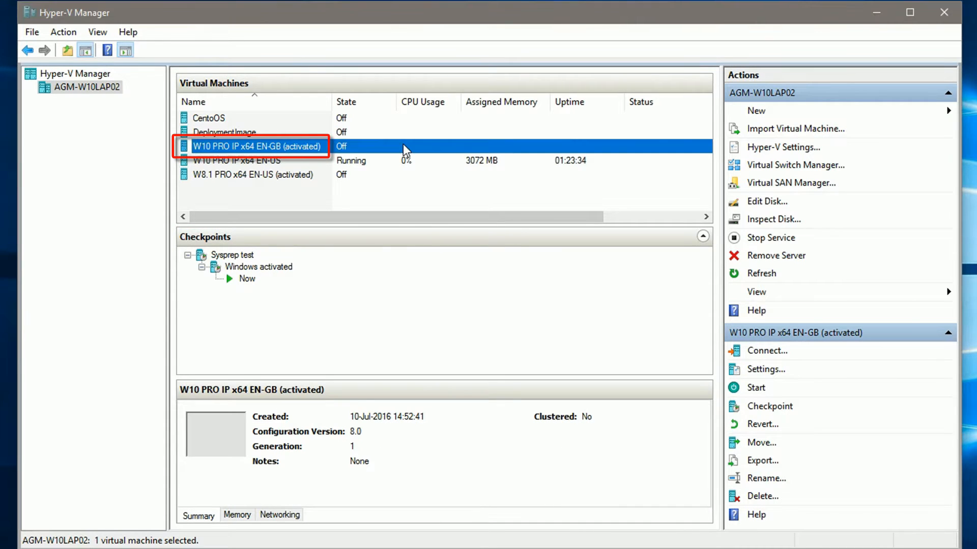
{"action": "right_click", "coordinate": [256, 147]}
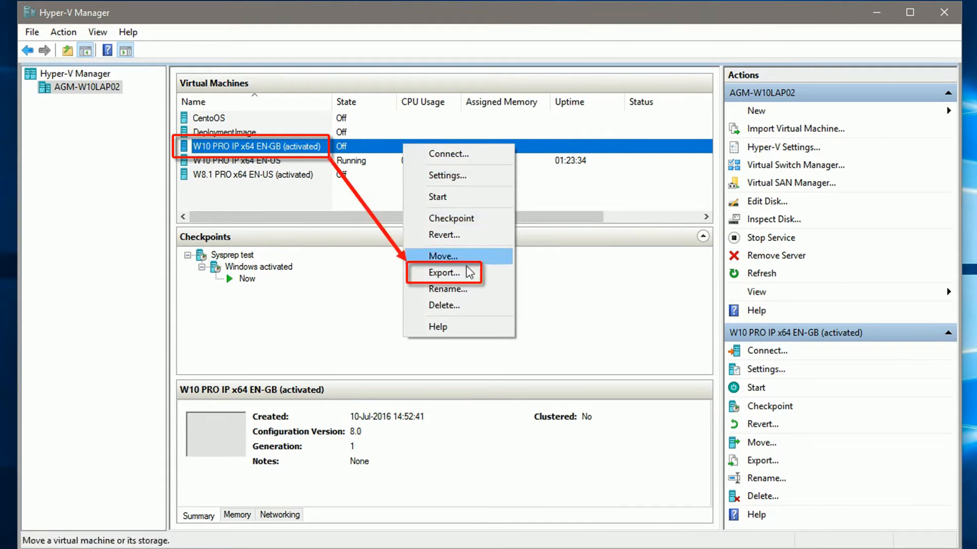
{"action": "mouse_move", "coordinate": [443, 273]}
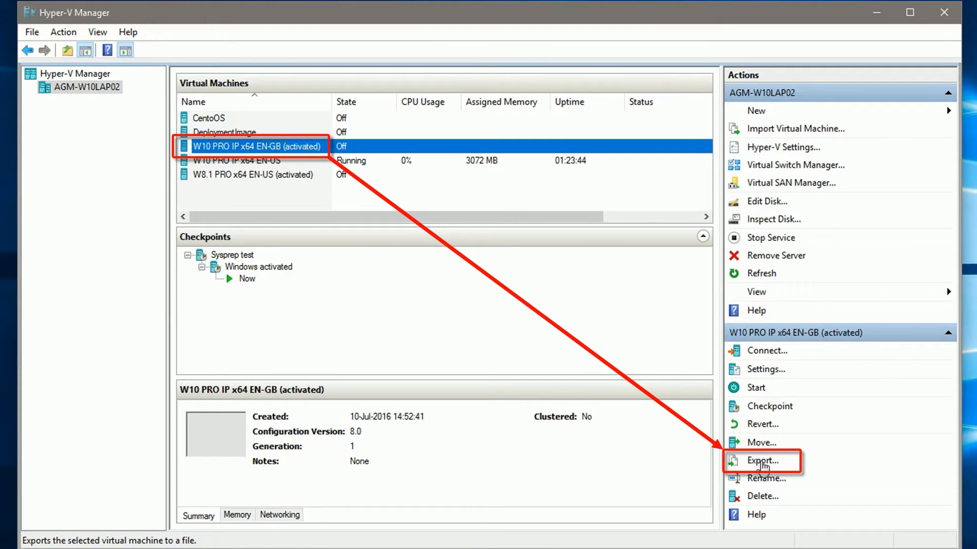
{"action": "left_click", "coordinate": [762, 460]}
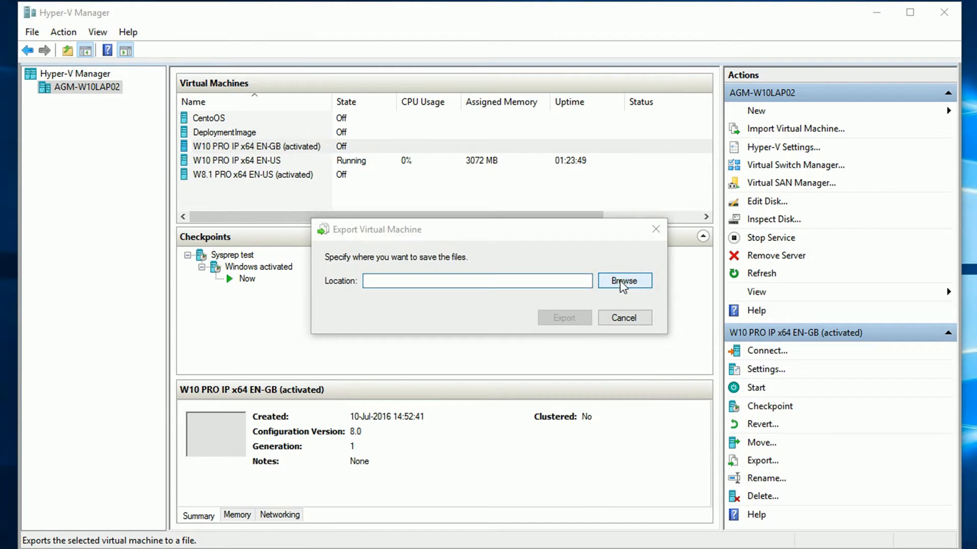
- On Downloads & ISO (G:), create a 'Hyper-V Export' folder and select it
{"action": "left_click", "coordinate": [624, 280]}
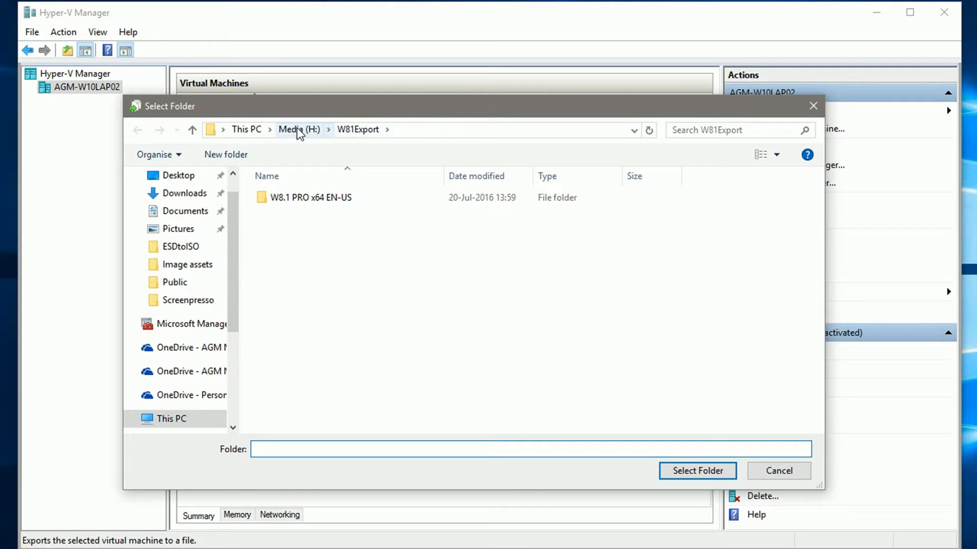
{"action": "left_click", "coordinate": [245, 128]}
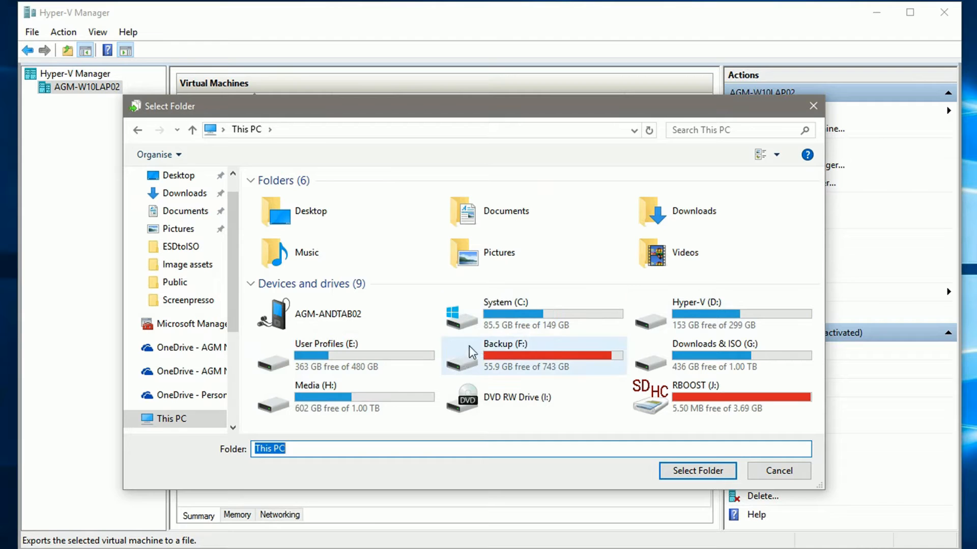
{"action": "mouse_move", "coordinate": [729, 358]}
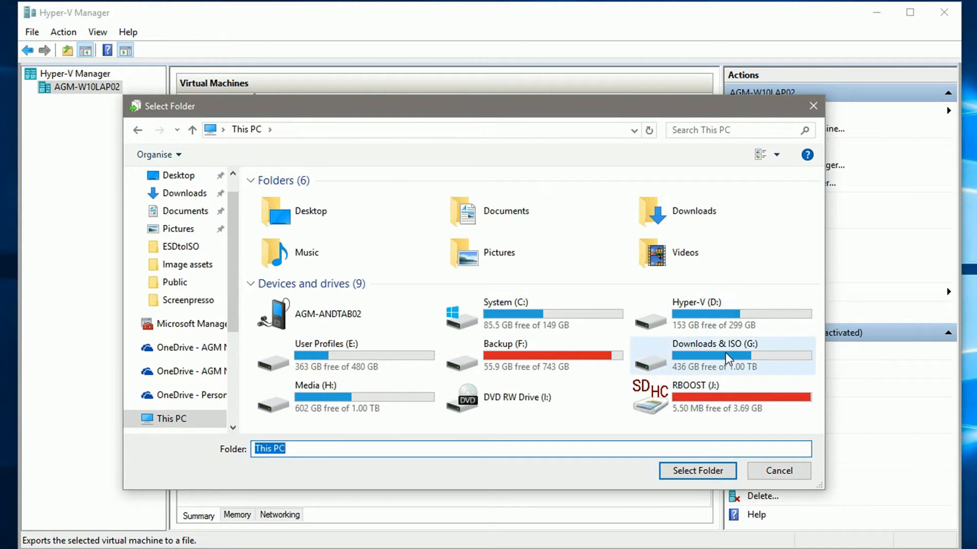
{"action": "double_click", "coordinate": [713, 344]}
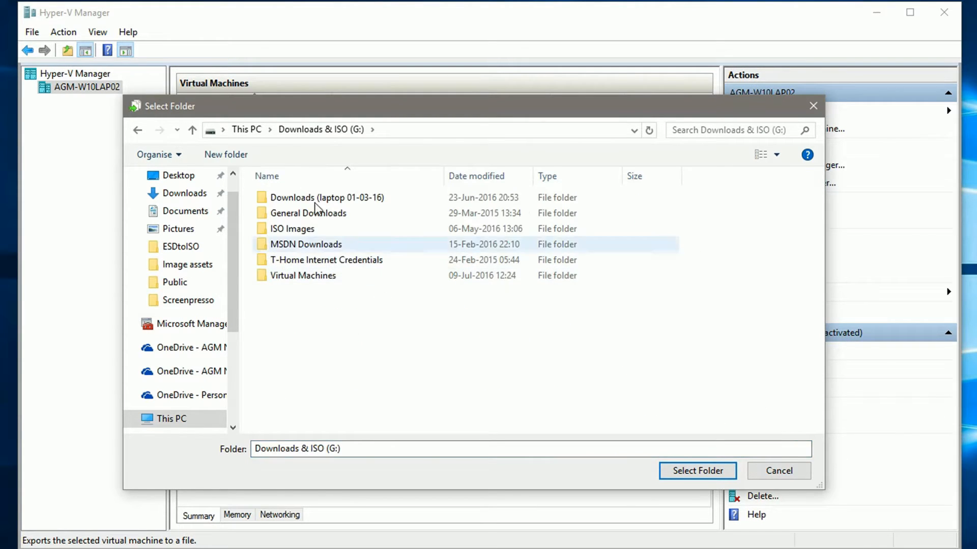
{"action": "left_click", "coordinate": [224, 155]}
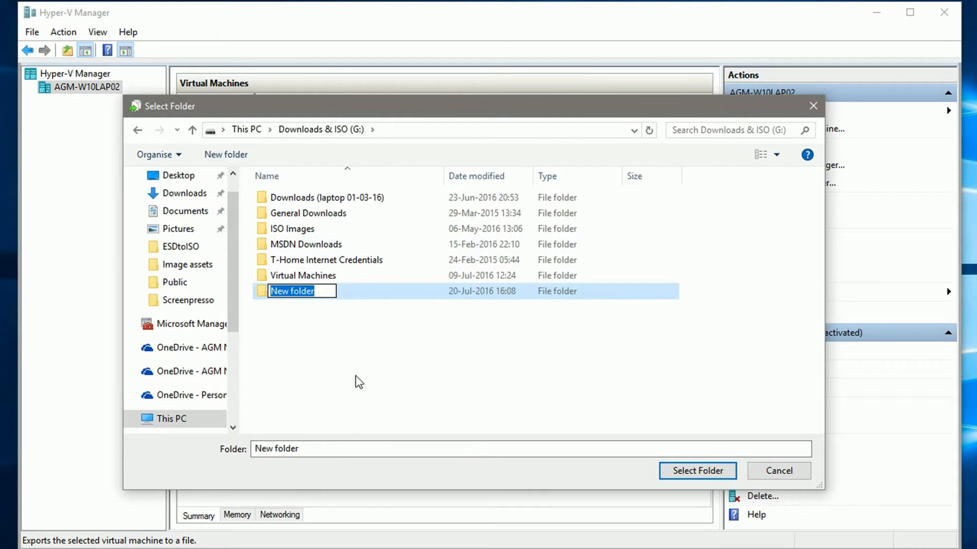
{"action": "type", "text": "H"}
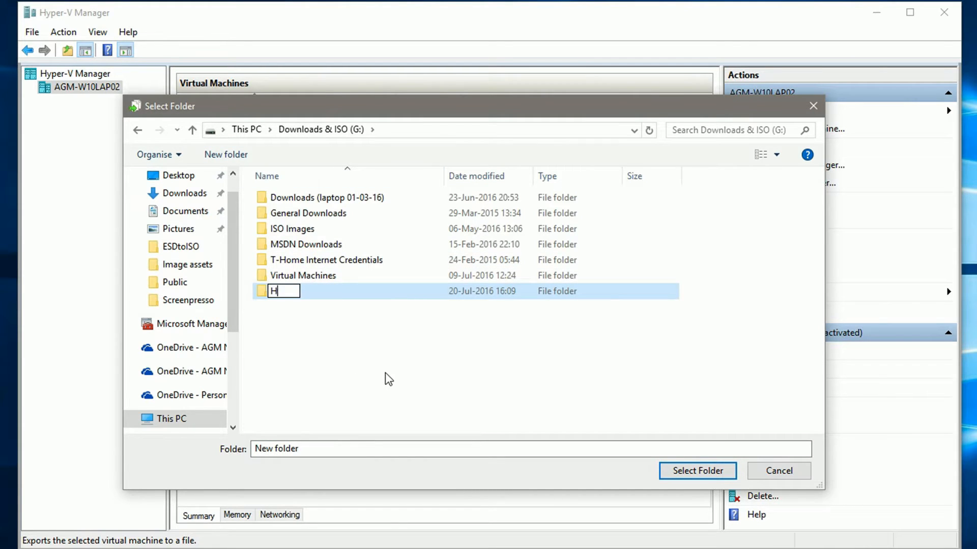
{"action": "type", "text": "yper"}
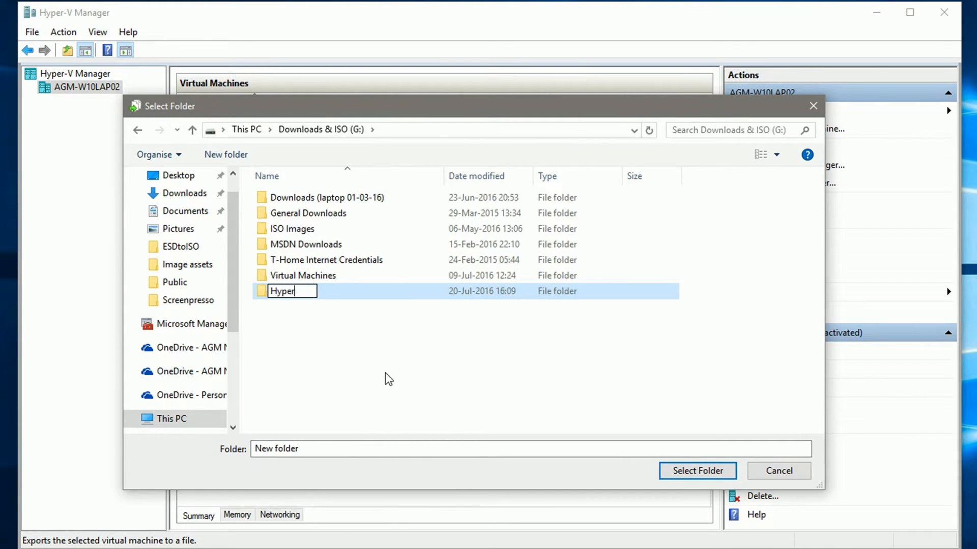
{"action": "type", "text": "-V Export"}
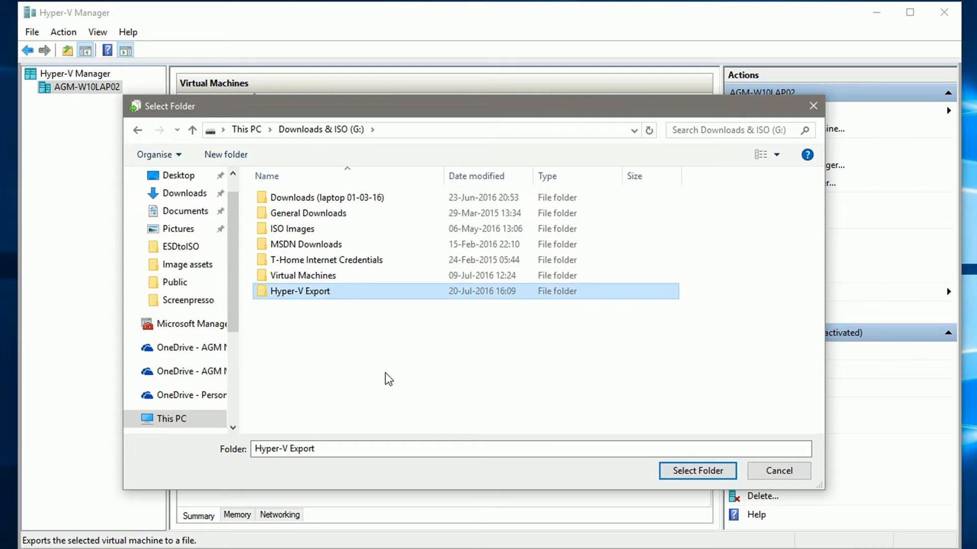
{"action": "left_click", "coordinate": [696, 470]}
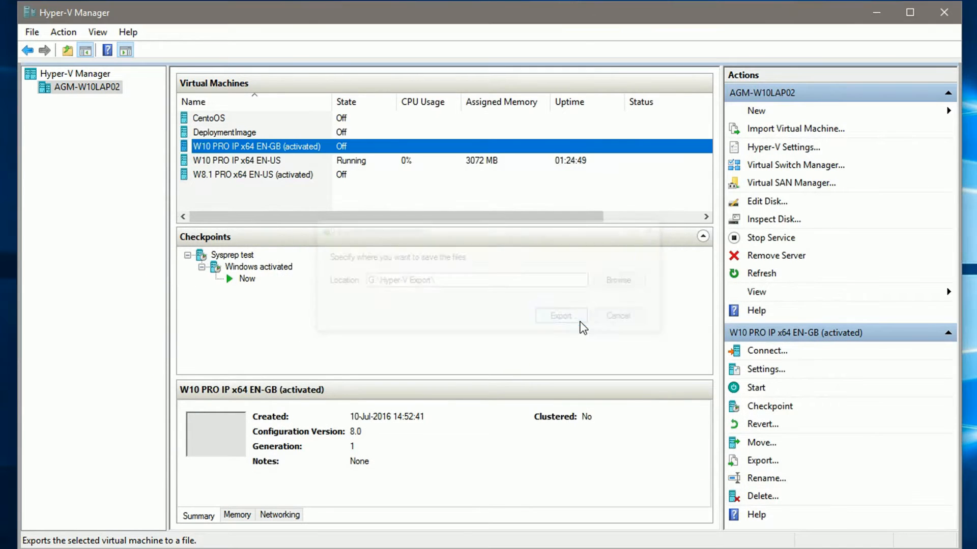
- Export the EN-GB machine to G:\Hyper-V Export and watch progress reach 1%
{"action": "left_click", "coordinate": [560, 315]}
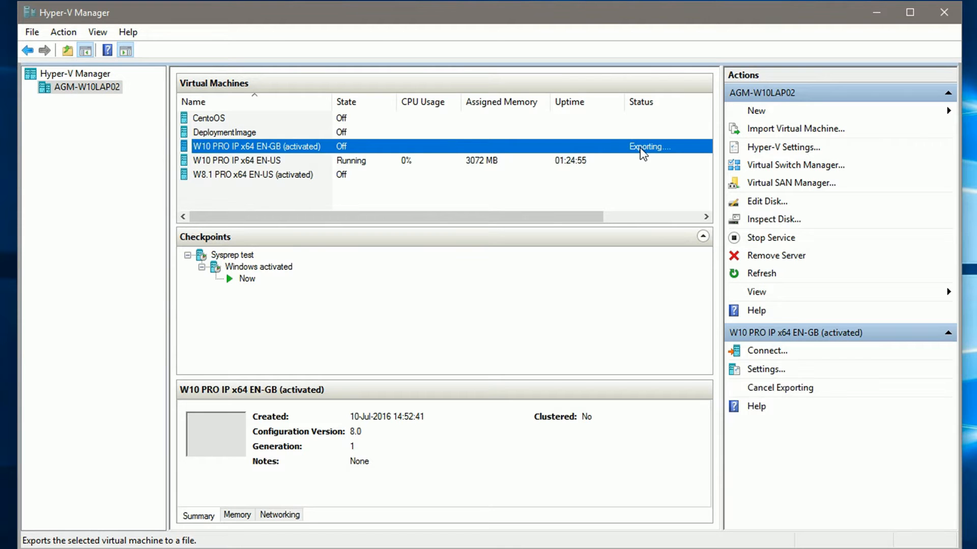
{"action": "mouse_move", "coordinate": [651, 169]}
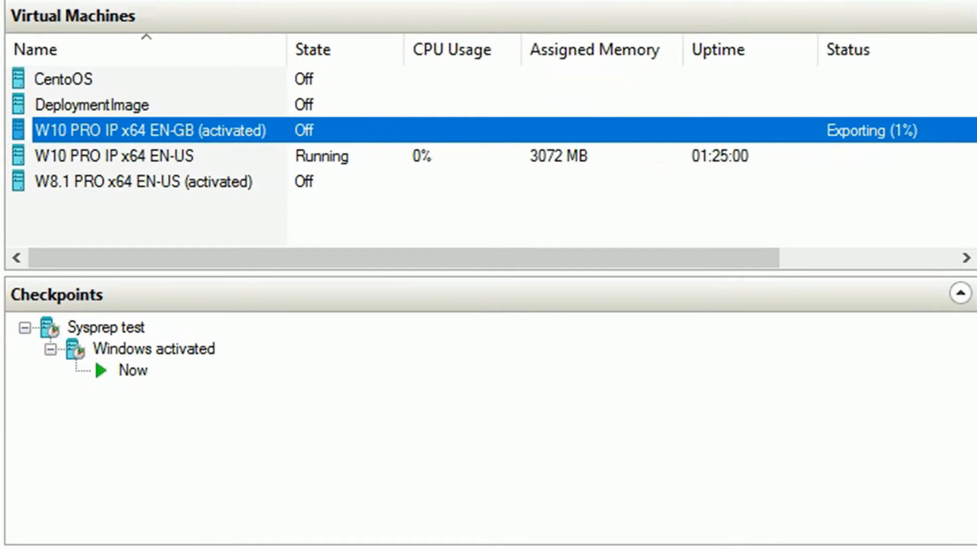
{"action": "right_click", "coordinate": [150, 130]}
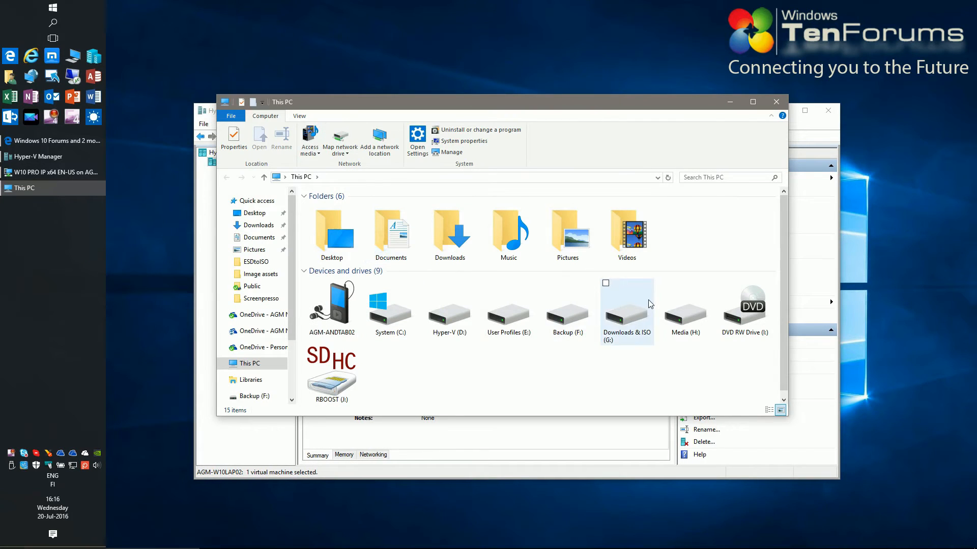
- Open G:\Hyper-V Export\W10 PRO IP x64 EN-GB (activated) and its Snapshots folder
{"action": "double_click", "coordinate": [627, 305]}
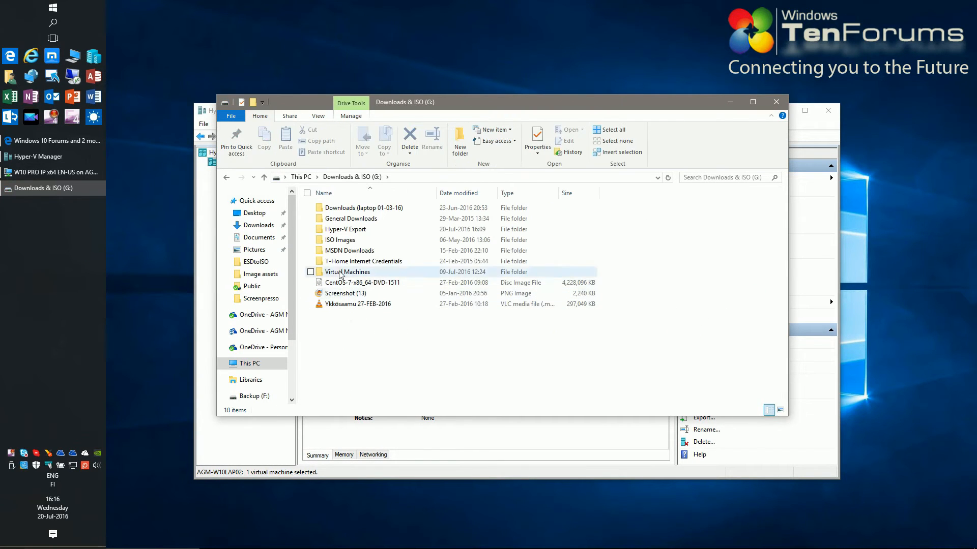
{"action": "double_click", "coordinate": [345, 229]}
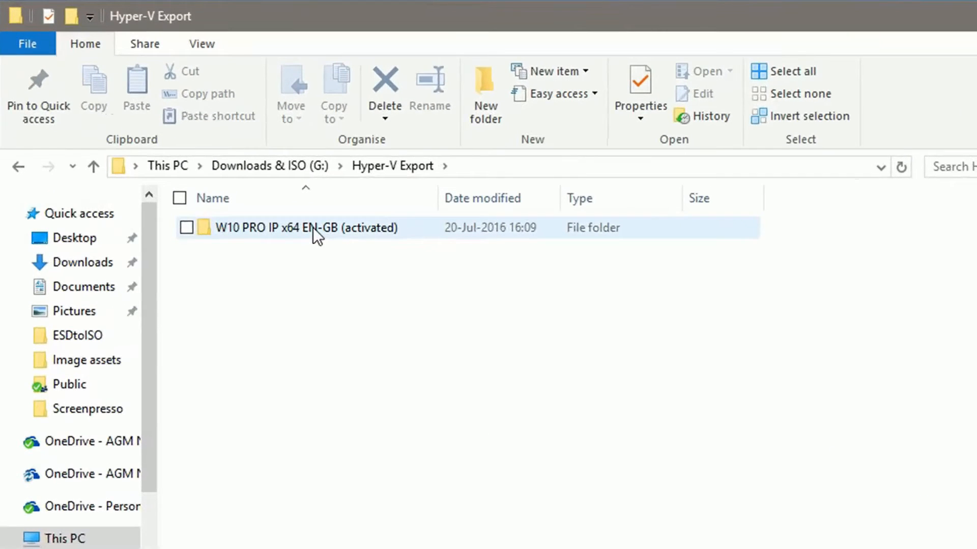
{"action": "double_click", "coordinate": [306, 228]}
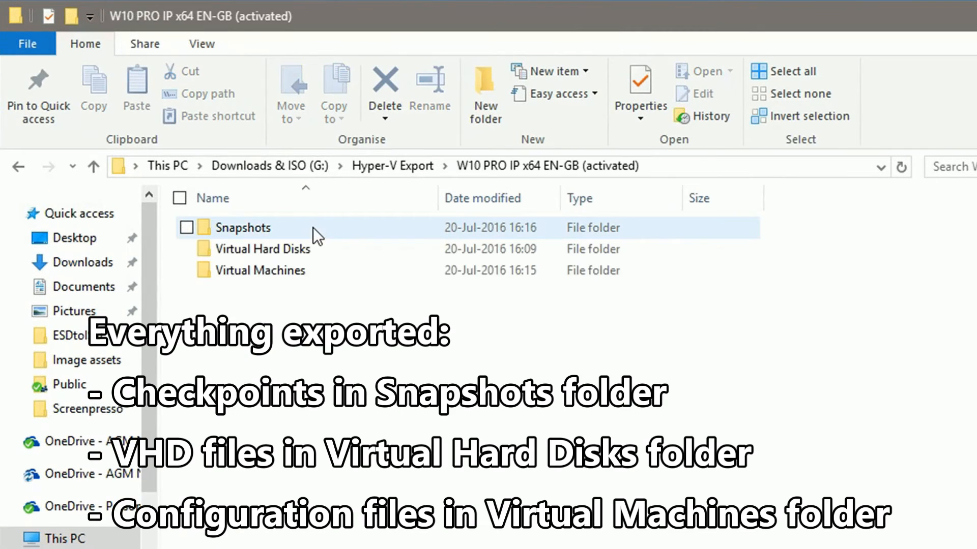
{"action": "double_click", "coordinate": [243, 228]}
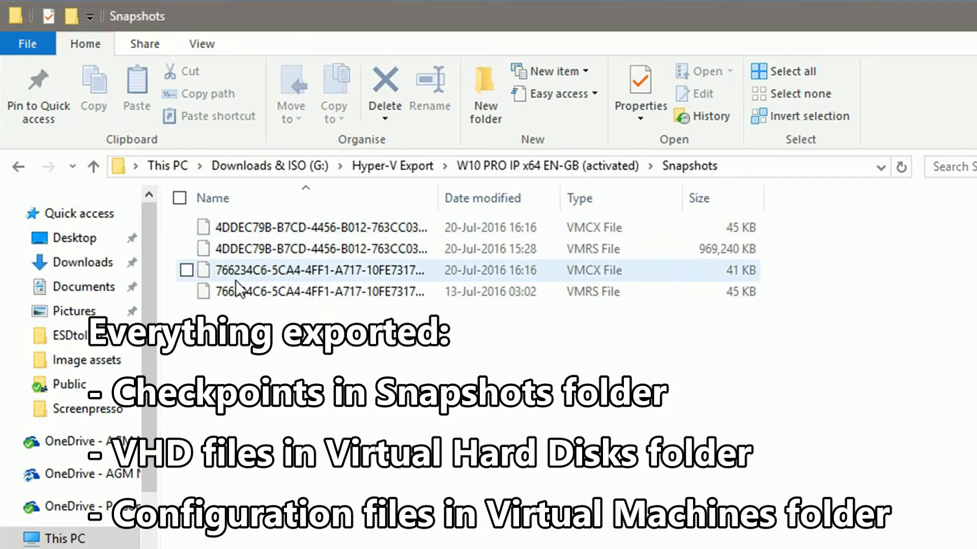
{"action": "mouse_move", "coordinate": [574, 242]}
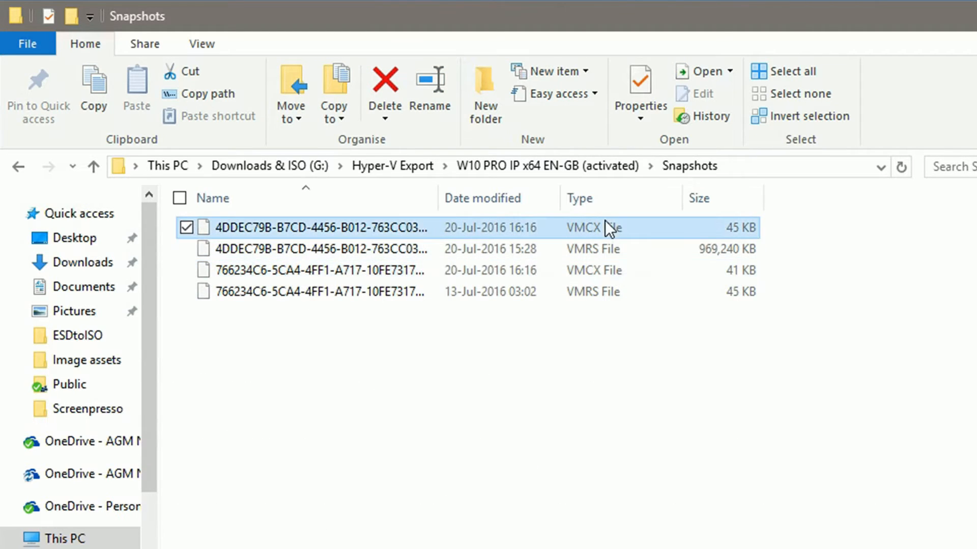
{"action": "mouse_move", "coordinate": [374, 174]}
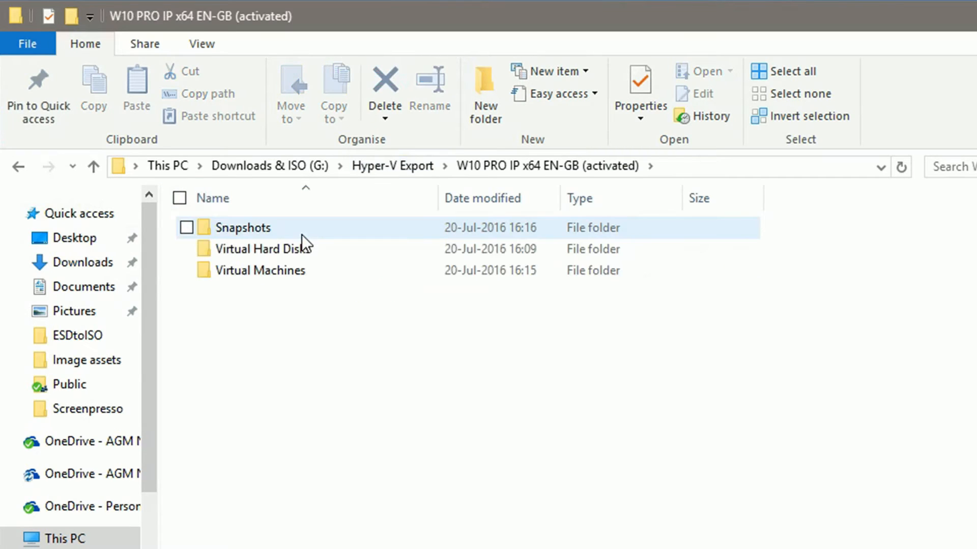
- Browse the Virtual Hard Disks and Virtual Machines folders, then close File Explorer
{"action": "double_click", "coordinate": [261, 249]}
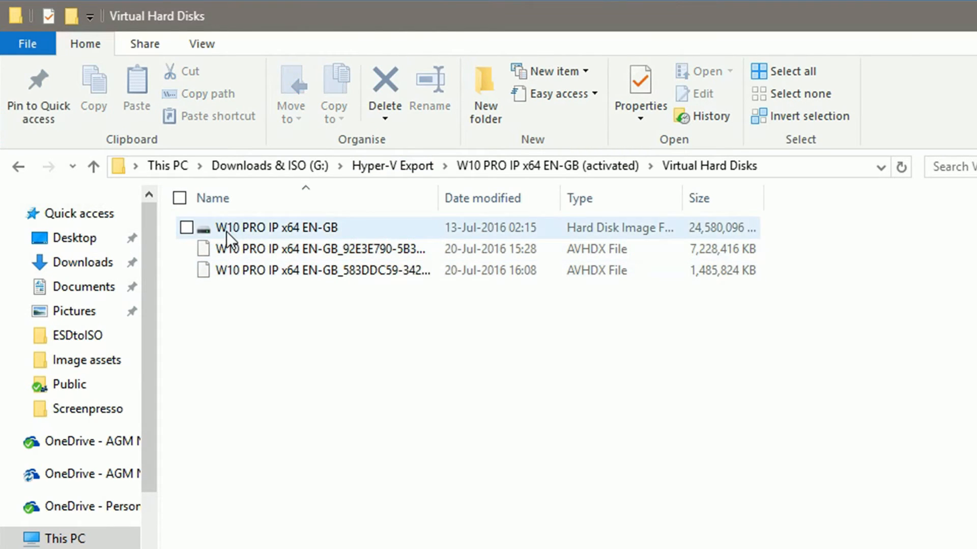
{"action": "left_click", "coordinate": [276, 227]}
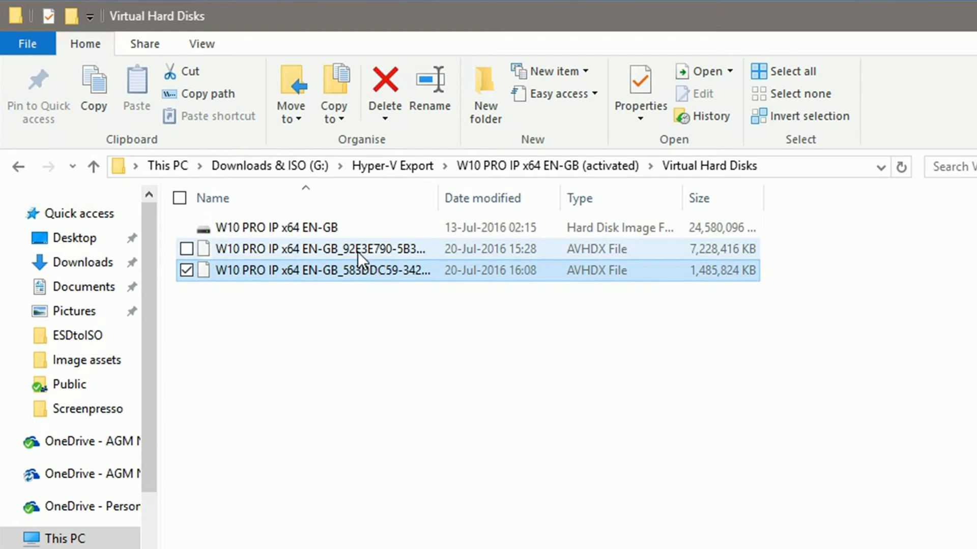
{"action": "mouse_move", "coordinate": [323, 249]}
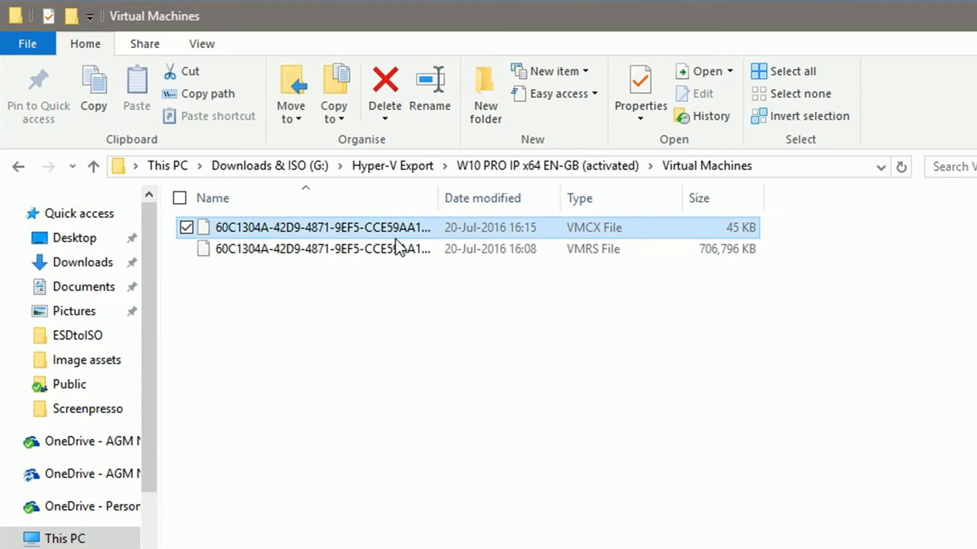
{"action": "mouse_move", "coordinate": [449, 334]}
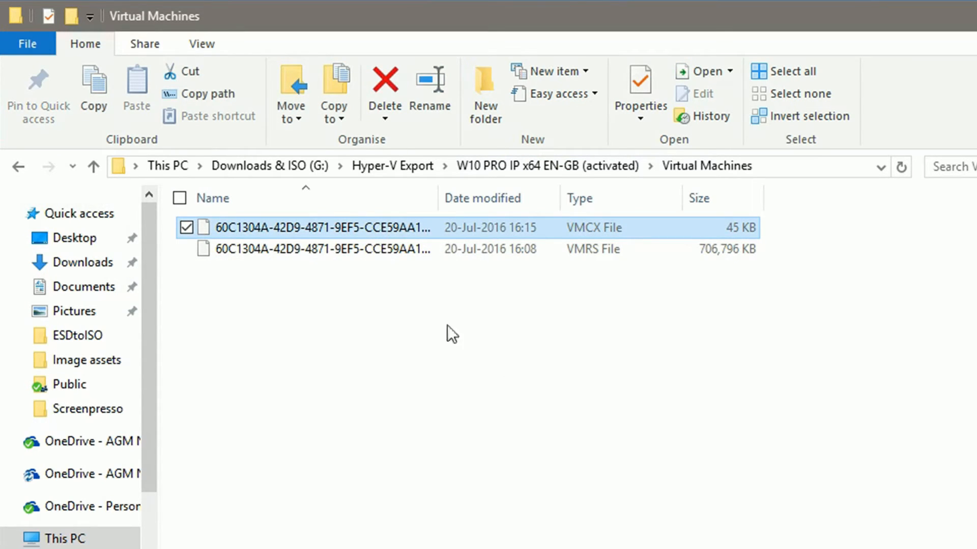
{"action": "left_click", "coordinate": [261, 166]}
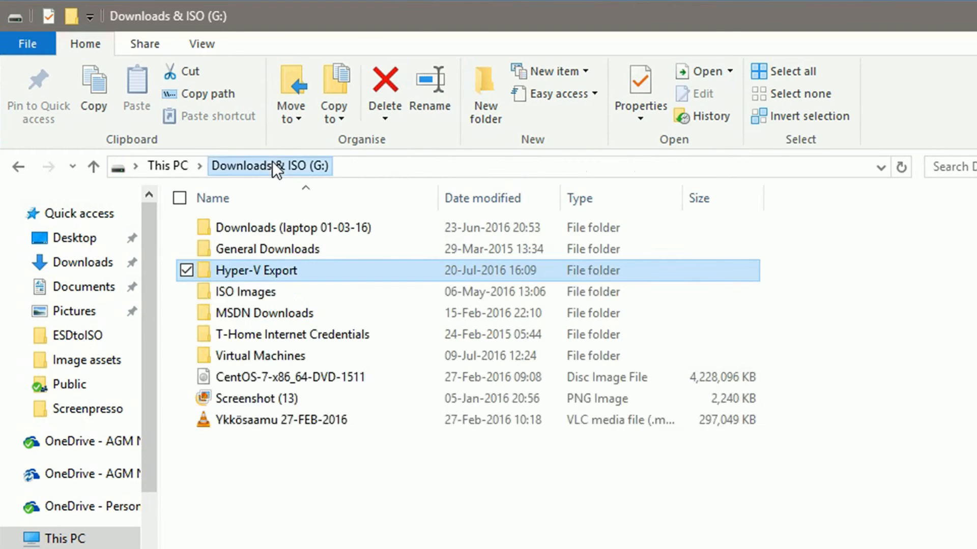
{"action": "left_click", "coordinate": [751, 102]}
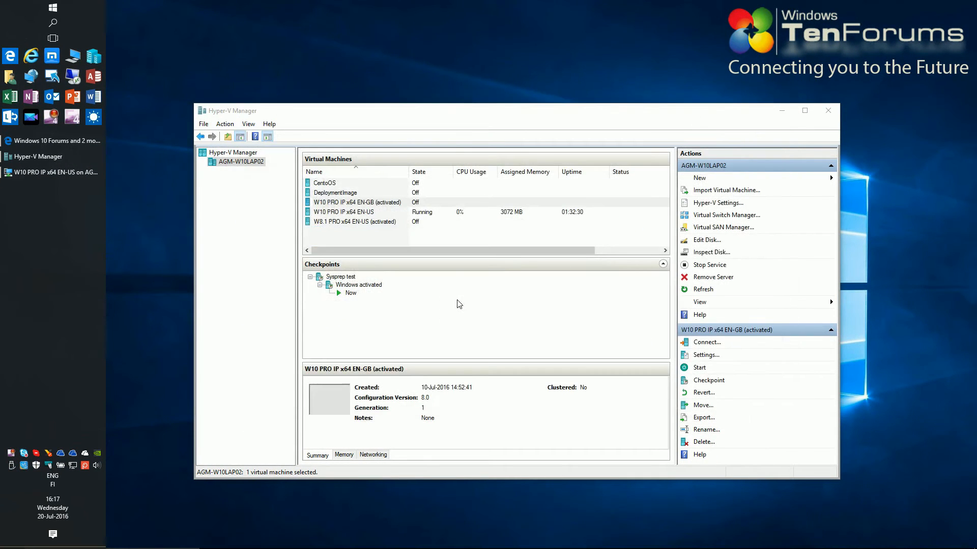
- View the EN-US VM's desktop (build 14385, not activated), then bring up Start
{"action": "left_click", "coordinate": [343, 211]}
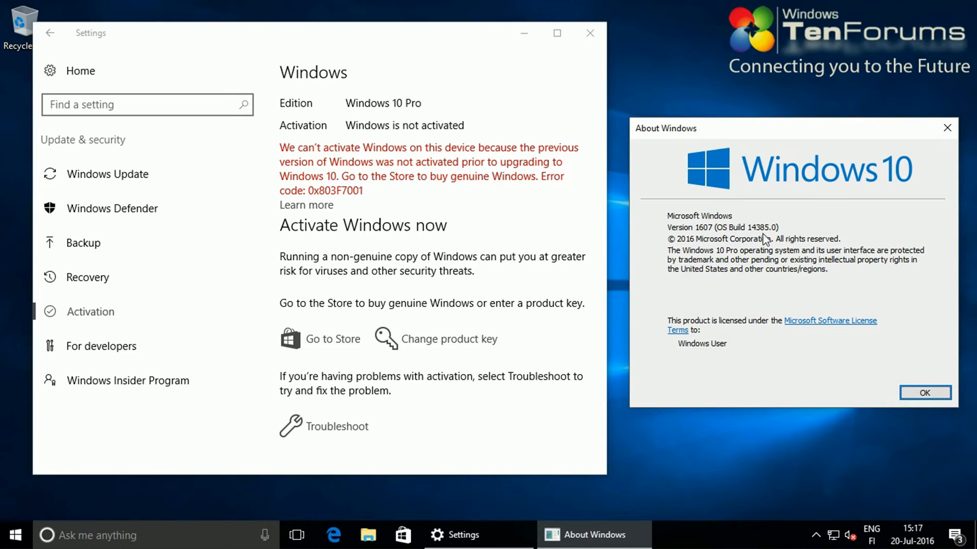
{"action": "mouse_move", "coordinate": [800, 232]}
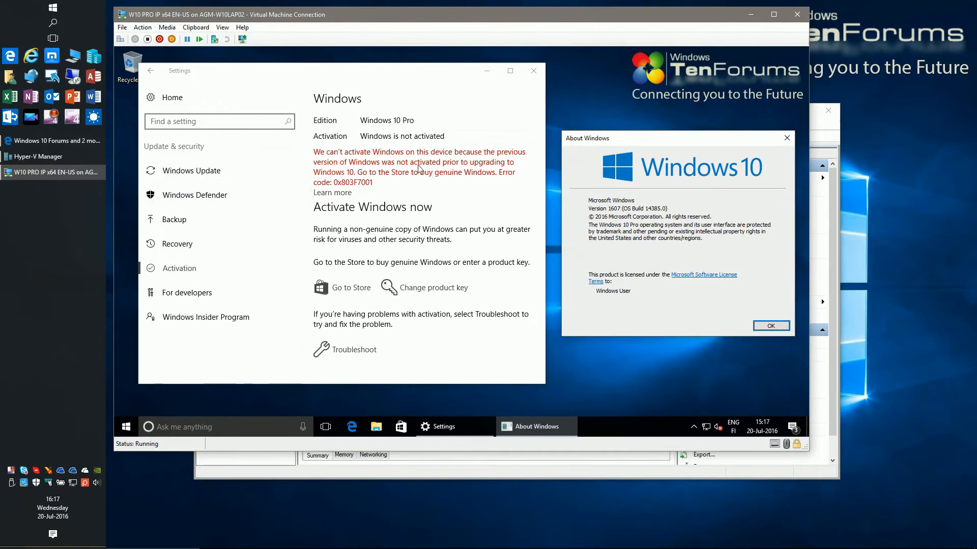
{"action": "mouse_move", "coordinate": [475, 200]}
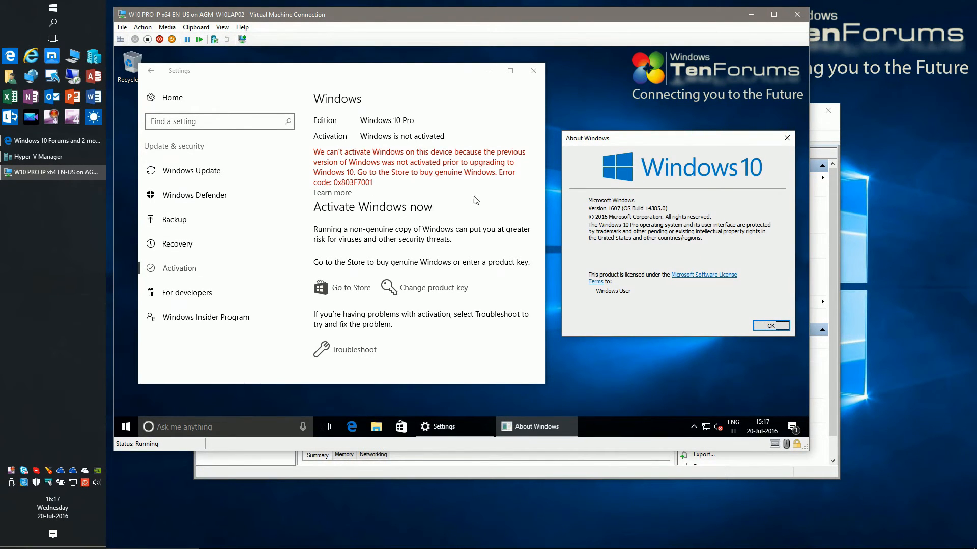
{"action": "mouse_move", "coordinate": [706, 147]}
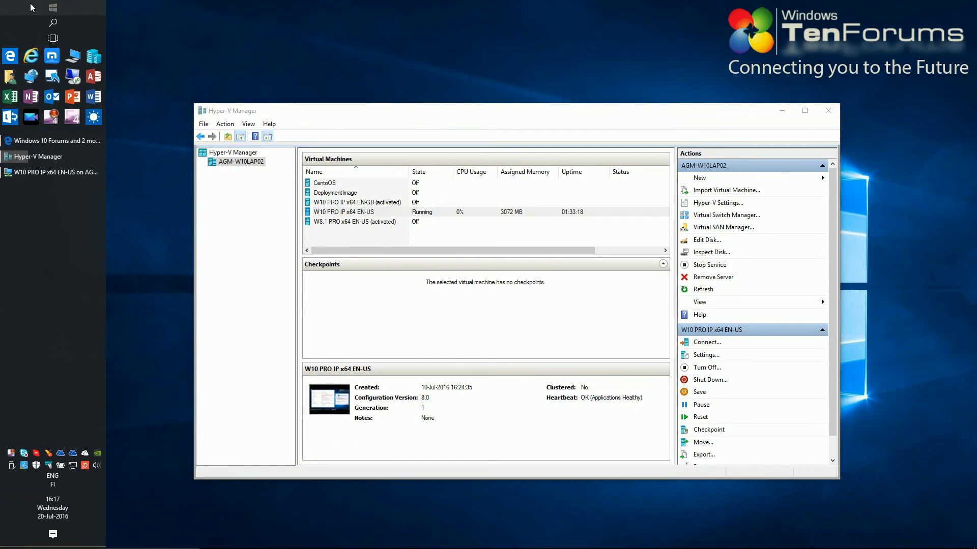
{"action": "left_click", "coordinate": [11, 7]}
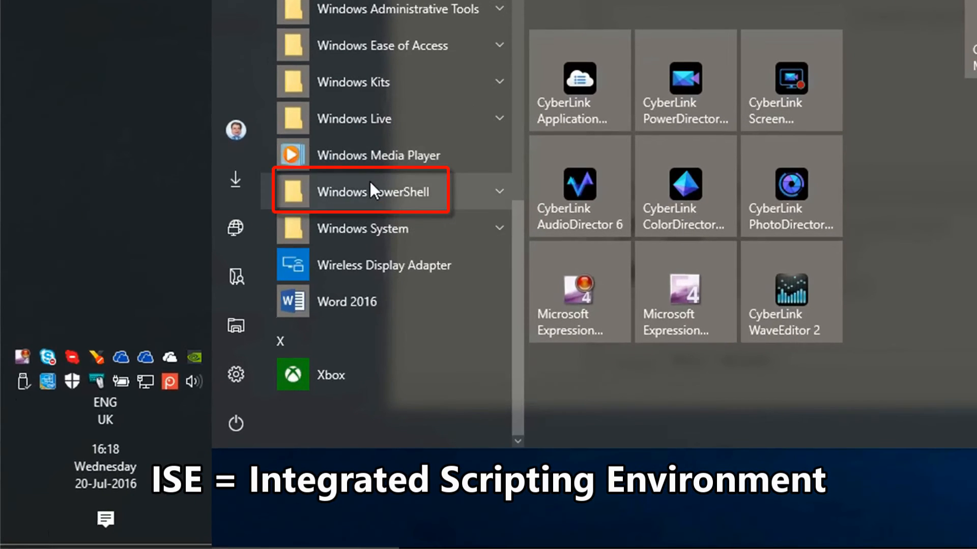
- Expand the Windows PowerShell folder to list PowerShell ISE and ISE (x86)
{"action": "left_click", "coordinate": [374, 192]}
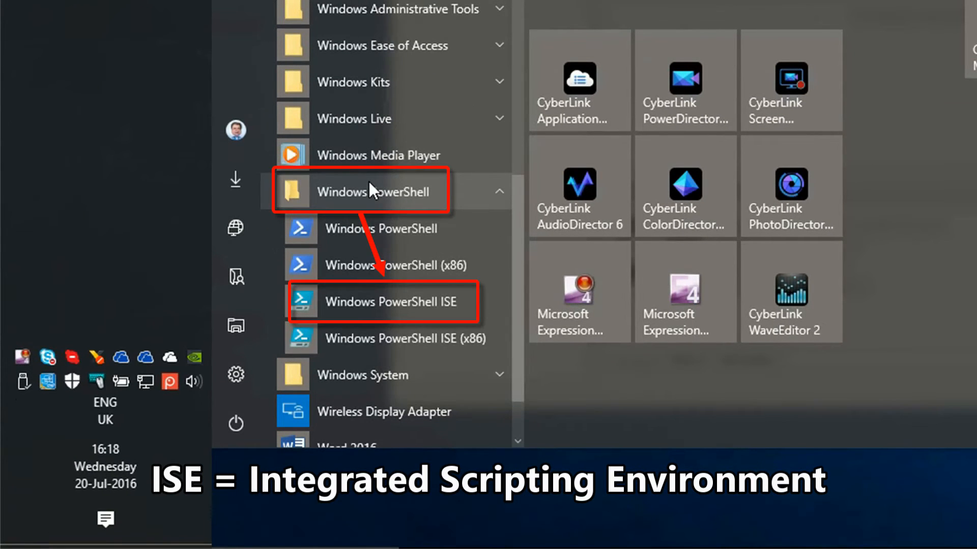
{"action": "mouse_move", "coordinate": [367, 333]}
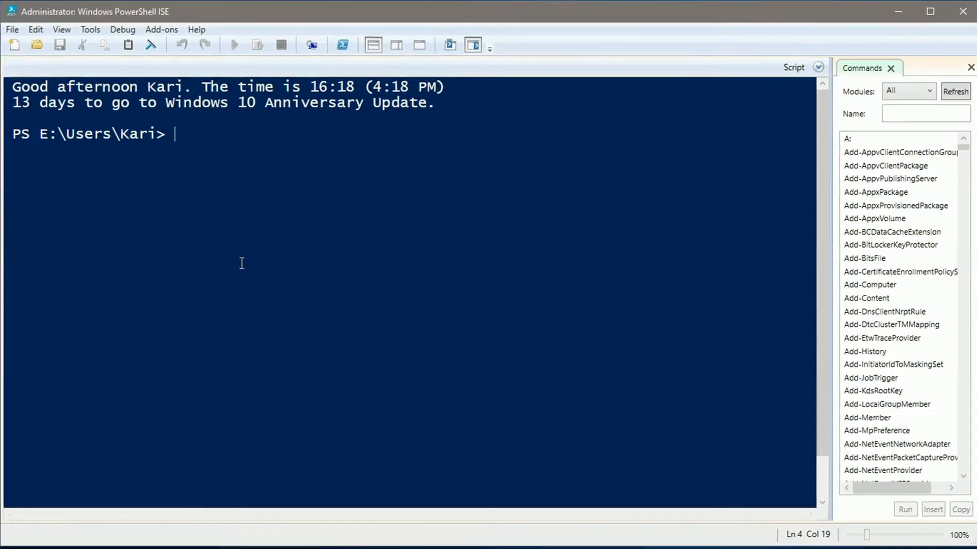
- List the VMs with Get-VM and stop the running 'W10 PRO IP x64 EN-US' machine
{"action": "type", "text": "Get-VM"}
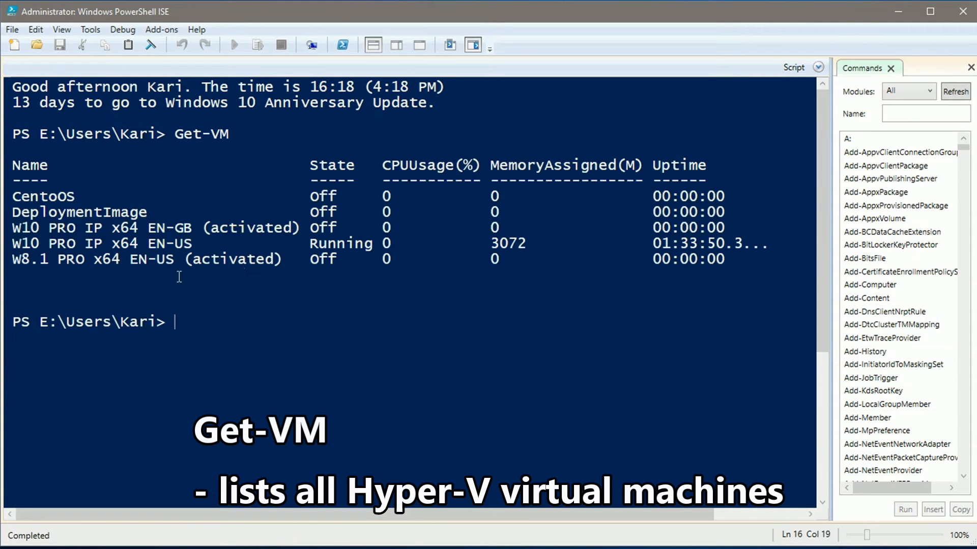
{"action": "mouse_move", "coordinate": [198, 244]}
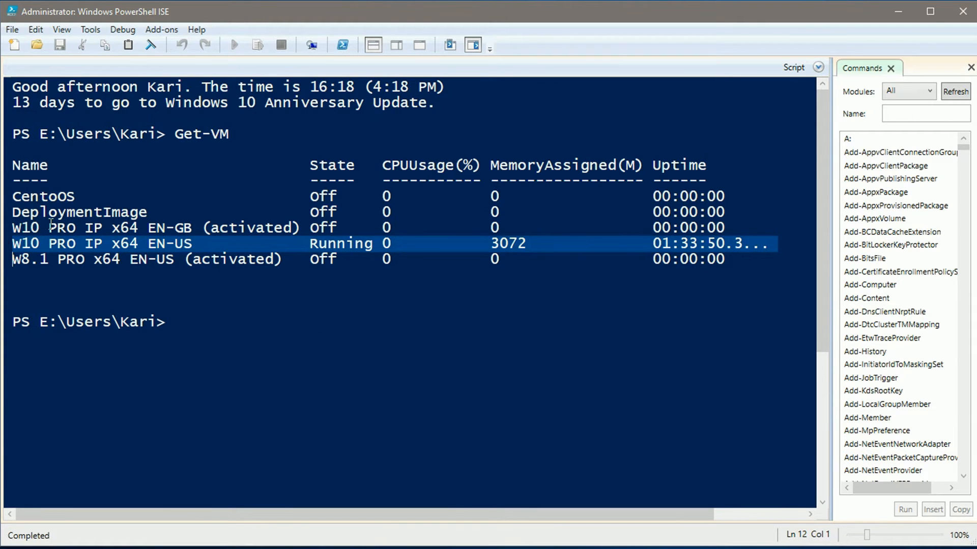
{"action": "mouse_move", "coordinate": [120, 254]}
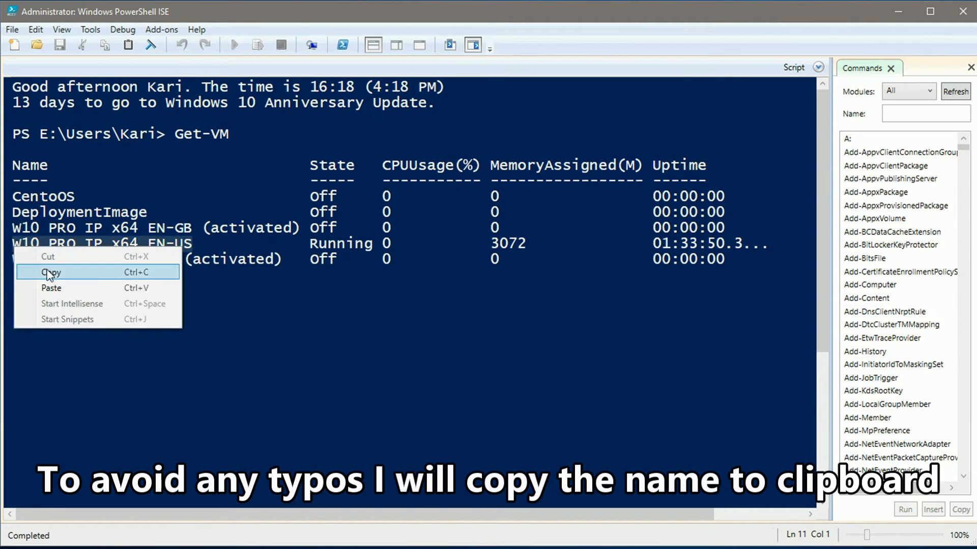
{"action": "left_click", "coordinate": [51, 272]}
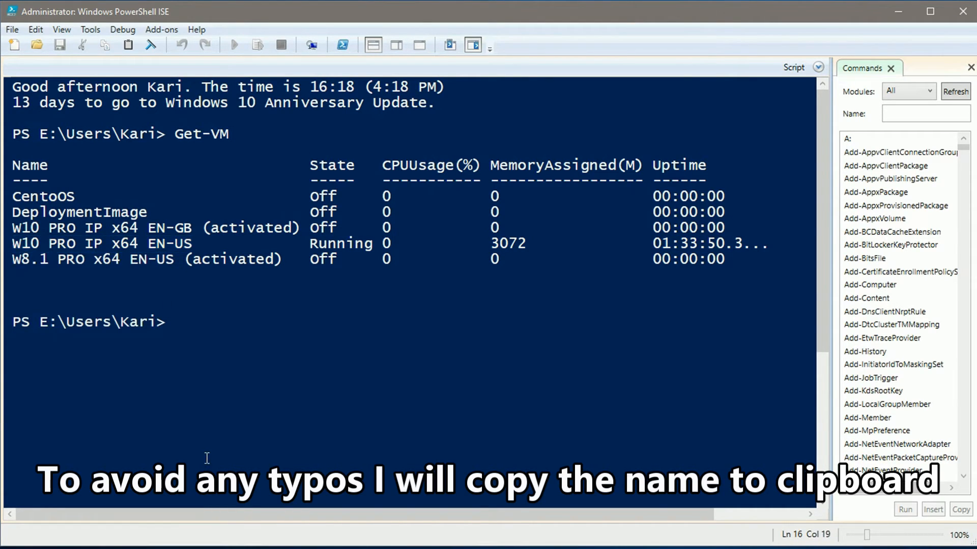
{"action": "type", "text": "Stop"}
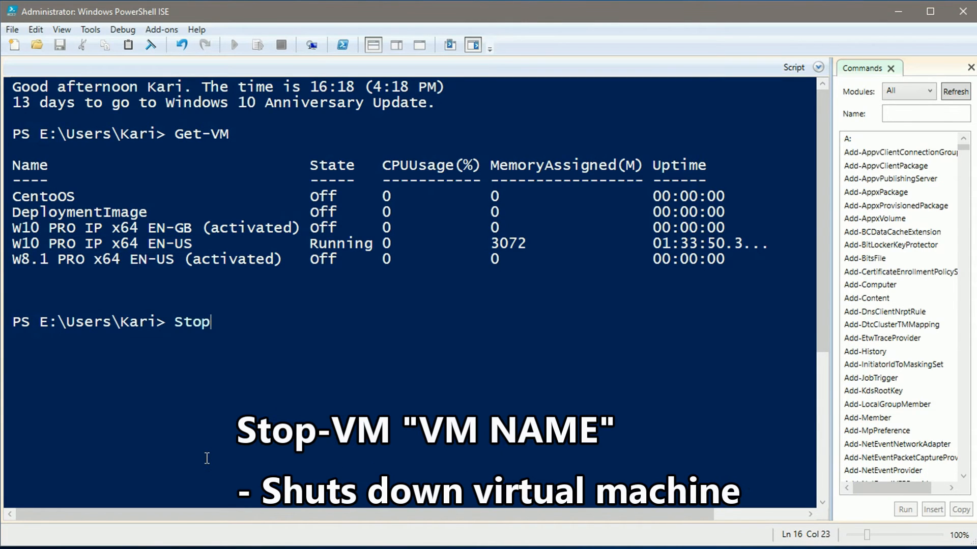
{"action": "type", "text": "-VM"}
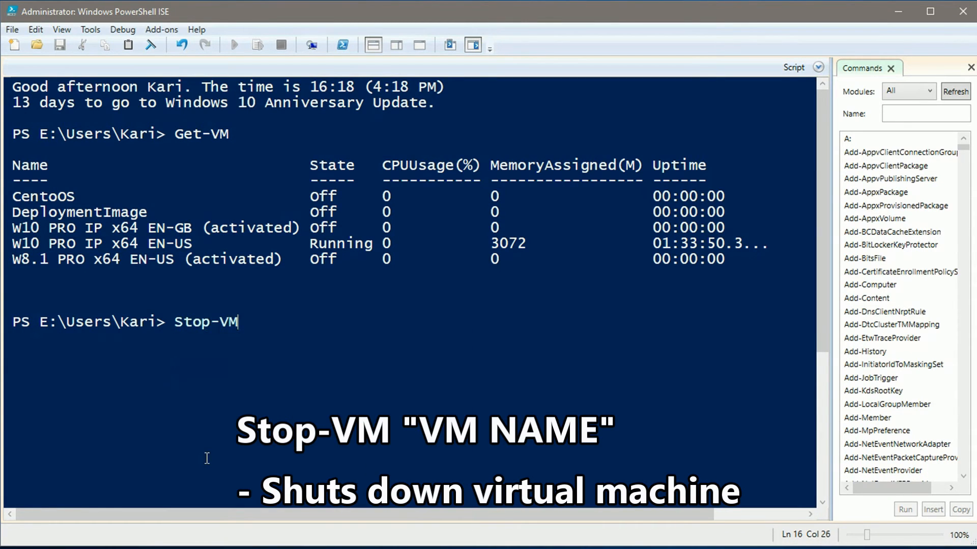
{"action": "type", "text": "\"W10 PRO IP x64 EN-US"}
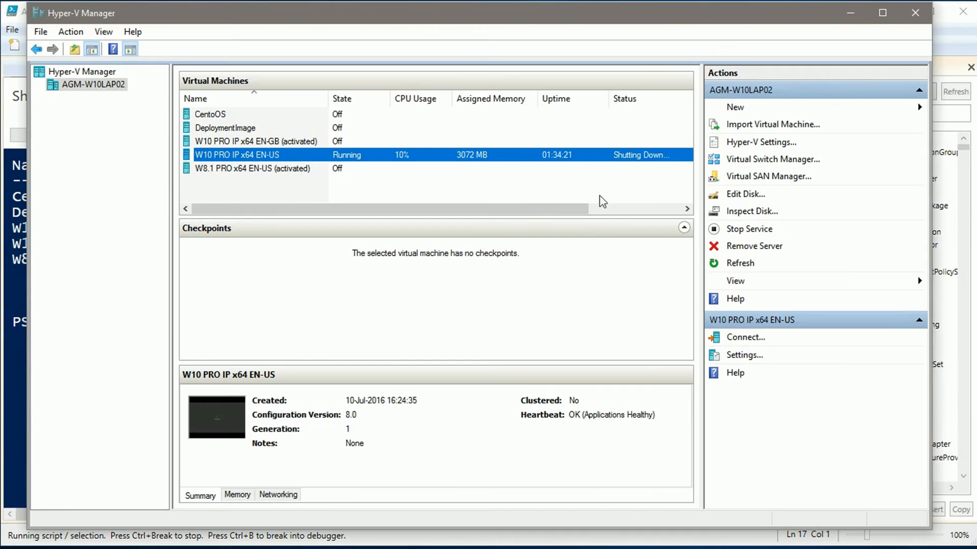
{"action": "mouse_move", "coordinate": [663, 170]}
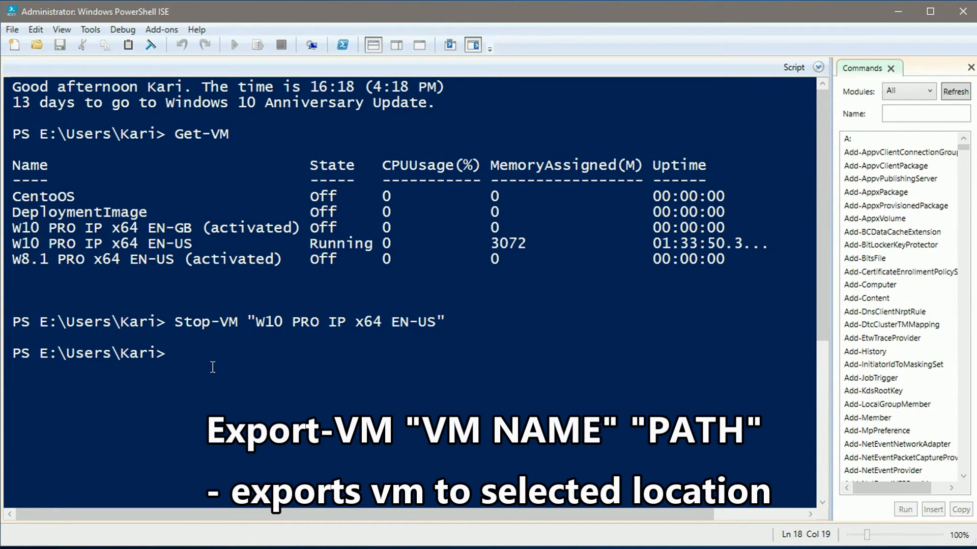
- Run Export-VM "W10 PRO IP x64 EN-US" to G:\Hyper-V Export
{"action": "type", "text": "Export-VM"}
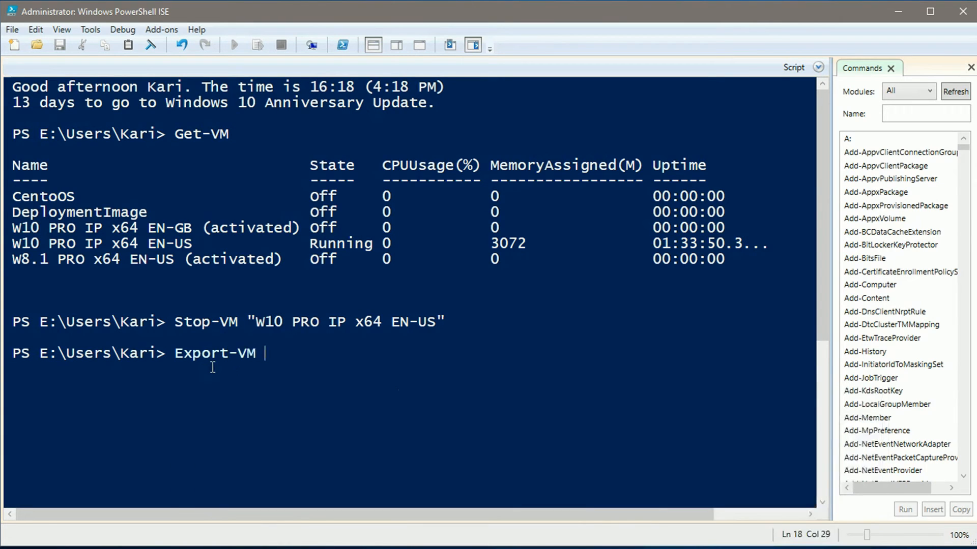
{"action": "type", "text": "\"W10 PRO IP x64 EN-US"}
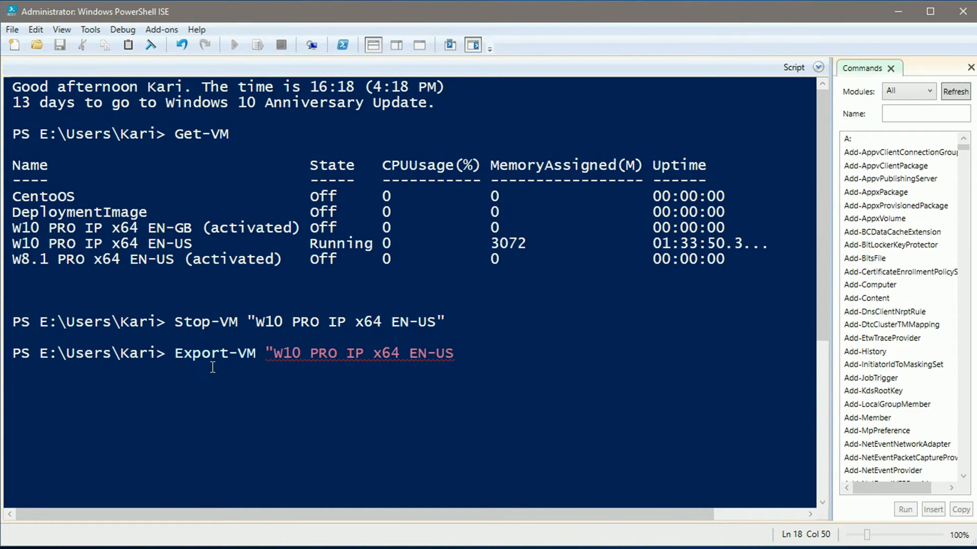
{"action": "type", "text": "\""}
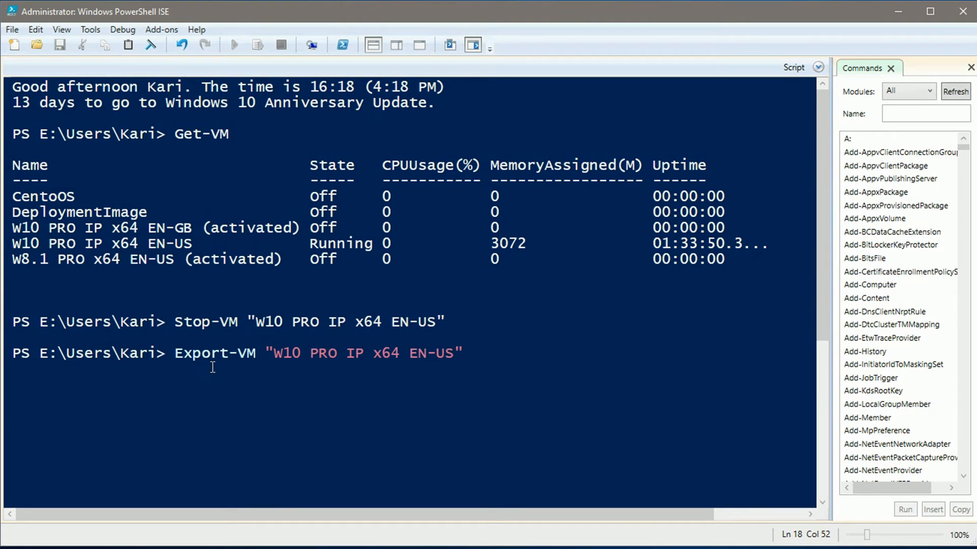
{"action": "type", "text": "G:"}
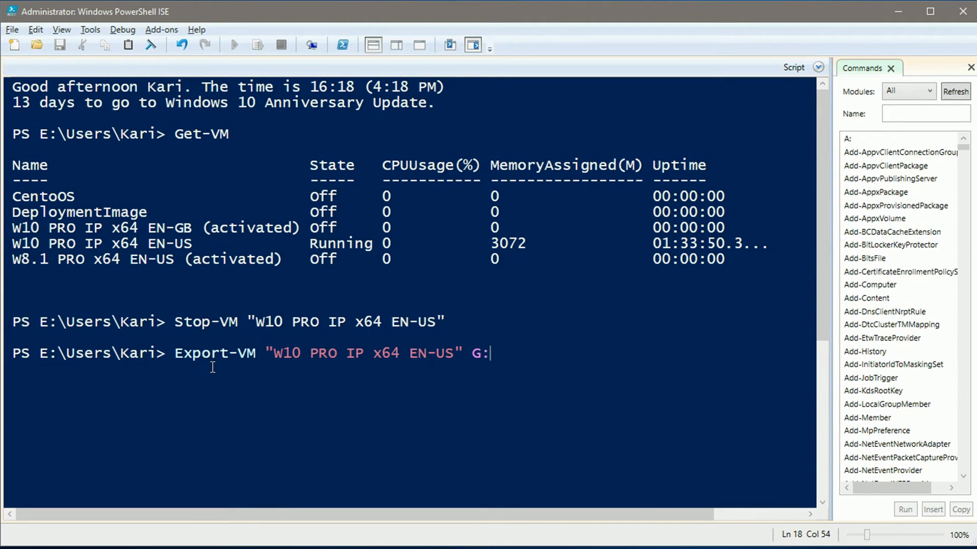
{"action": "type", "text": "\\H"}
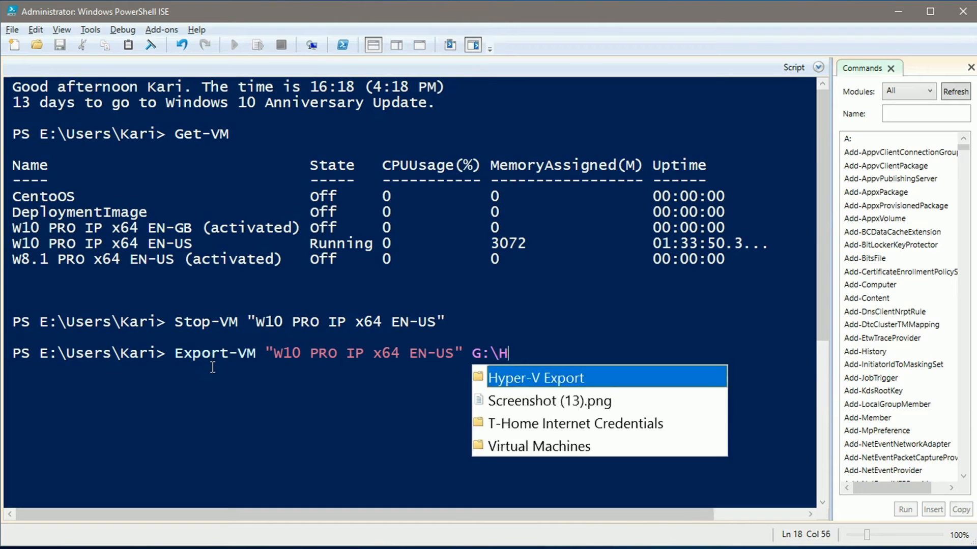
{"action": "type", "text": "yu"}
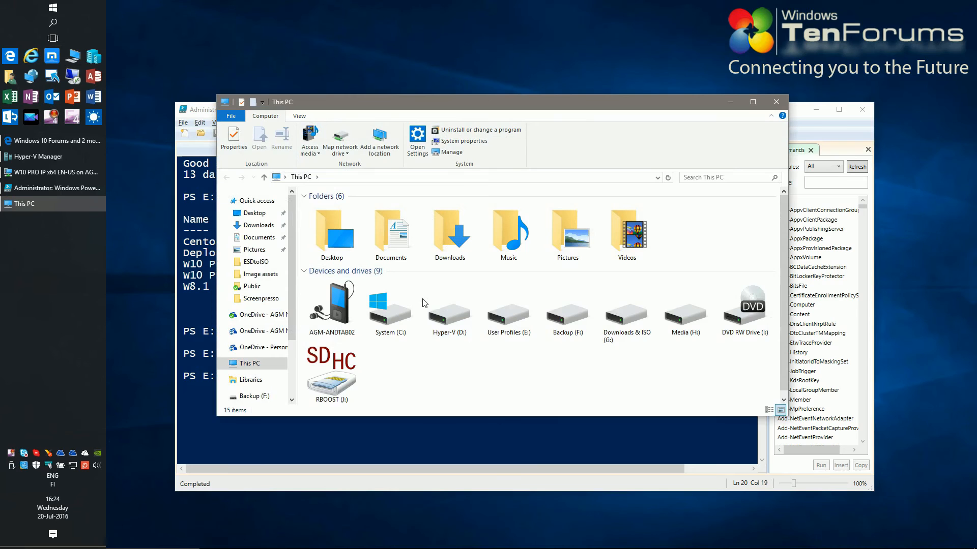
- Inspect G:\Hyper-V Export\W10 PRO IP x64 EN-US Snapshots and Virtual Hard Disks, then close Explorer
{"action": "double_click", "coordinate": [626, 306]}
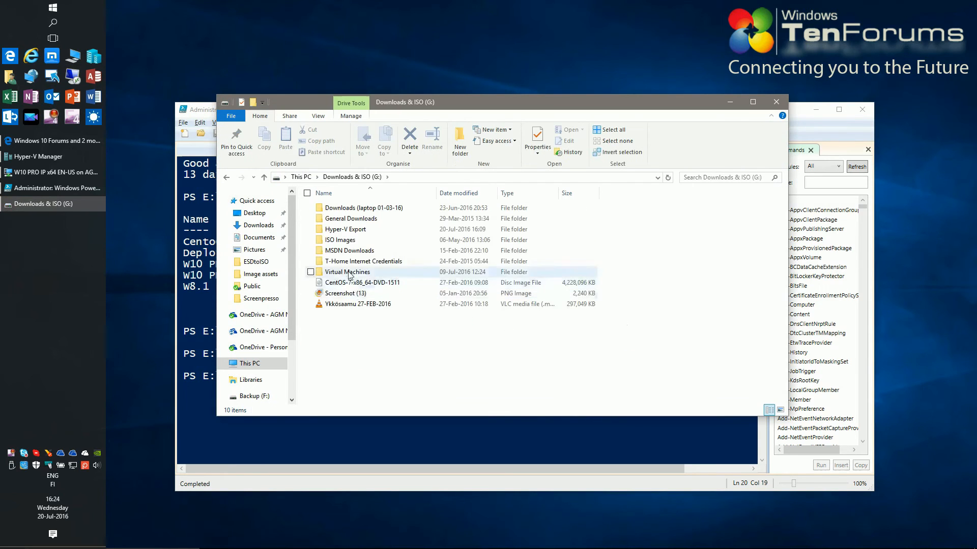
{"action": "double_click", "coordinate": [344, 228]}
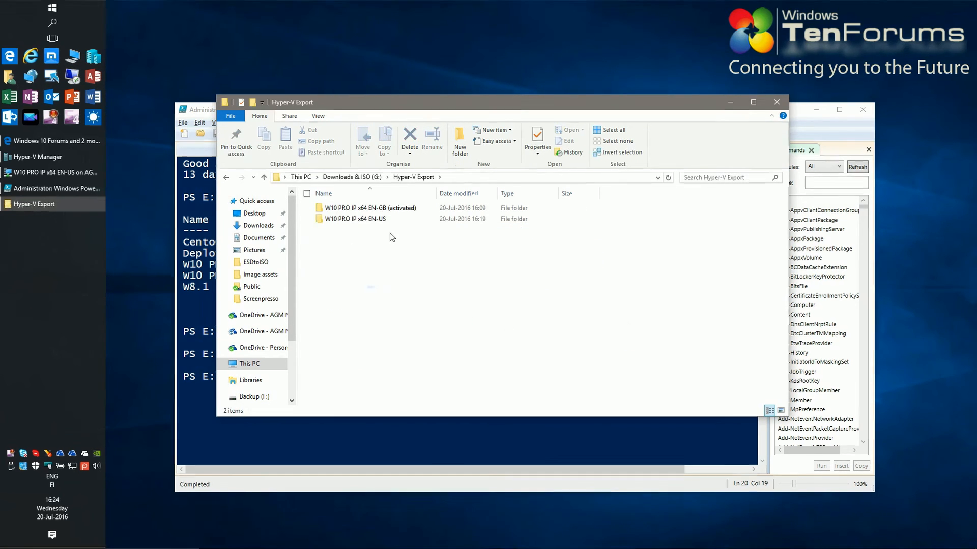
{"action": "double_click", "coordinate": [355, 219]}
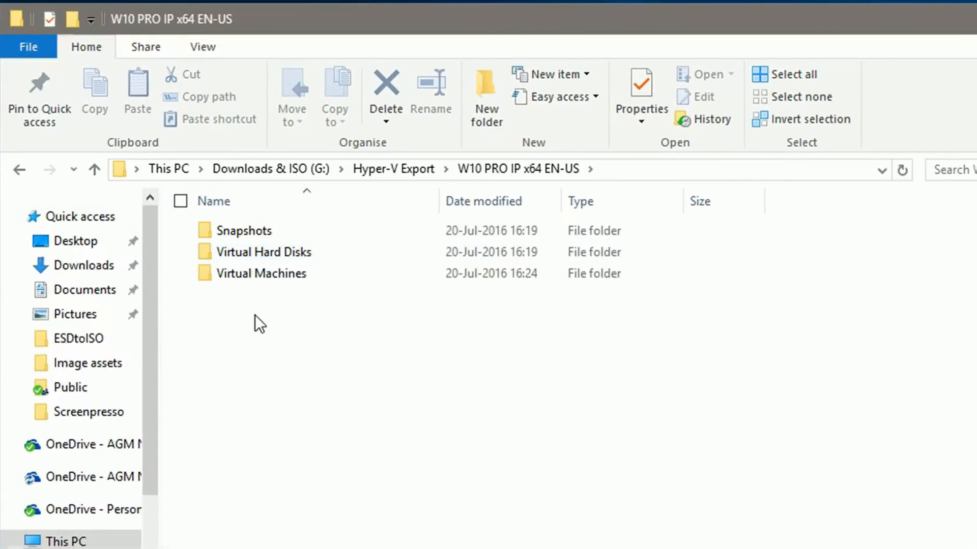
{"action": "double_click", "coordinate": [244, 230]}
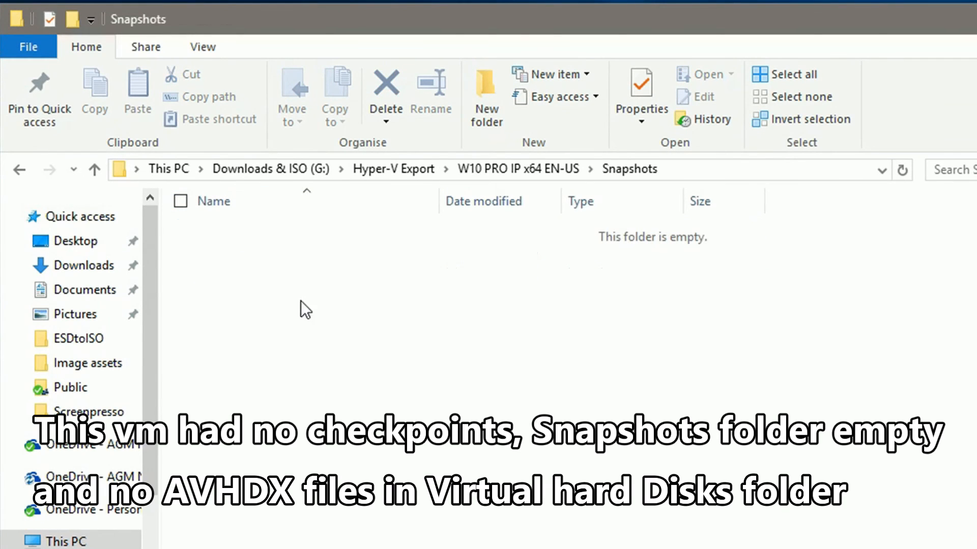
{"action": "left_click", "coordinate": [94, 168]}
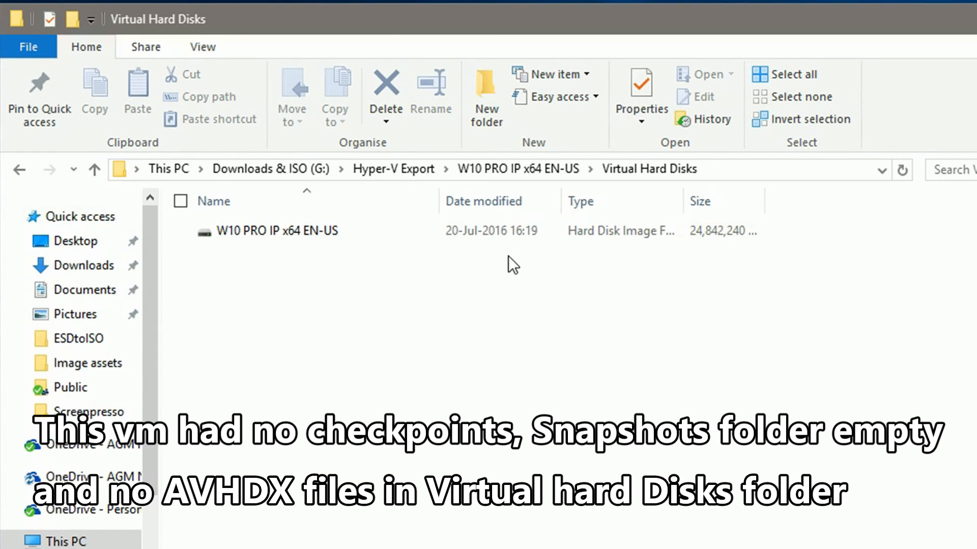
{"action": "mouse_move", "coordinate": [508, 278]}
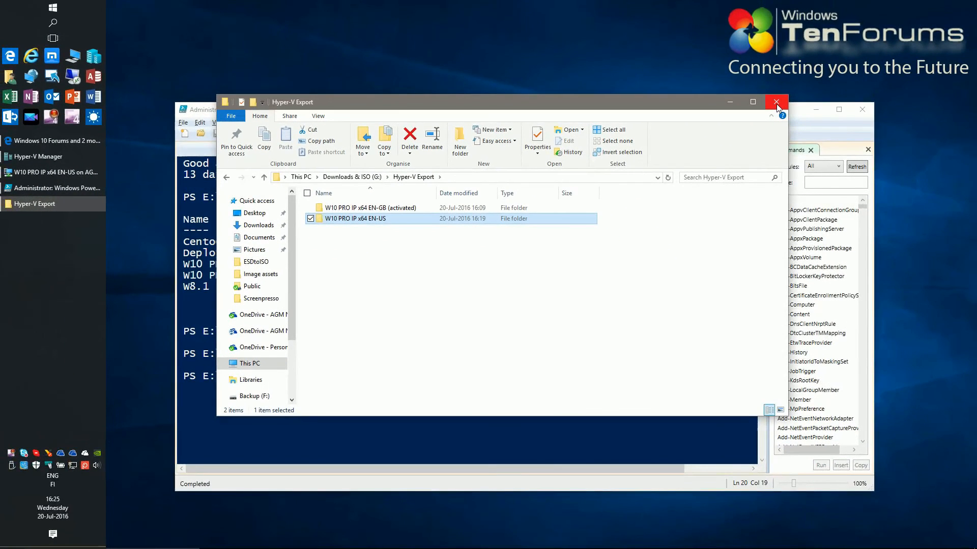
{"action": "mouse_move", "coordinate": [776, 101]}
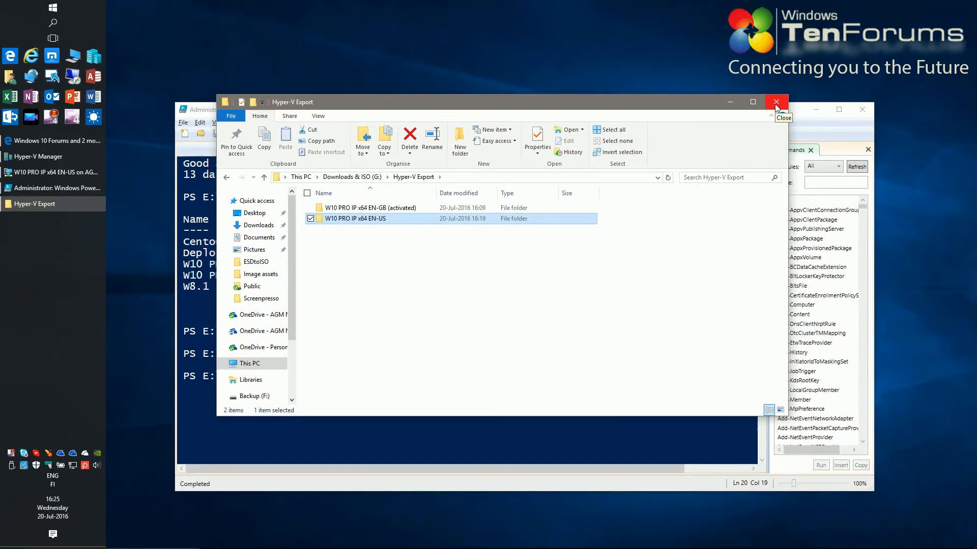
{"action": "left_click", "coordinate": [775, 101]}
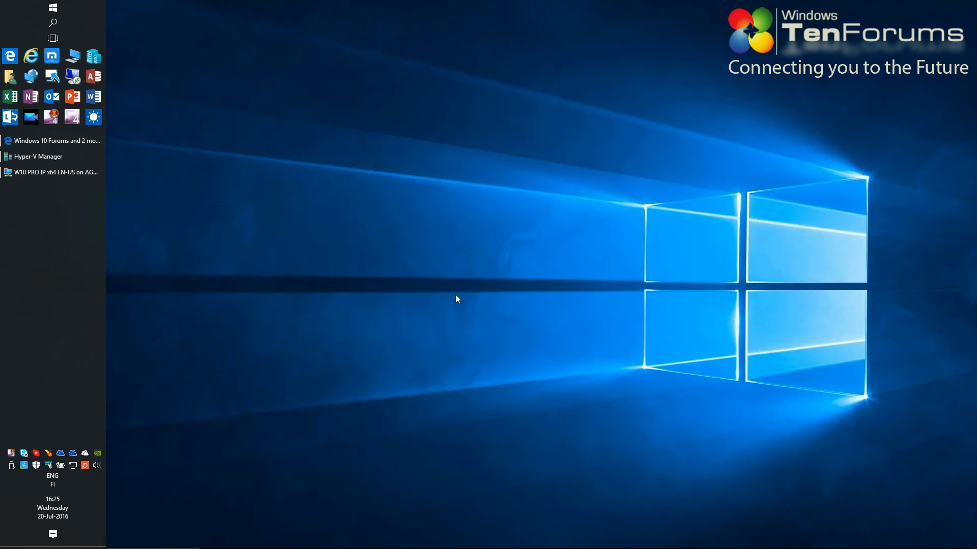
{"action": "mouse_move", "coordinate": [37, 156]}
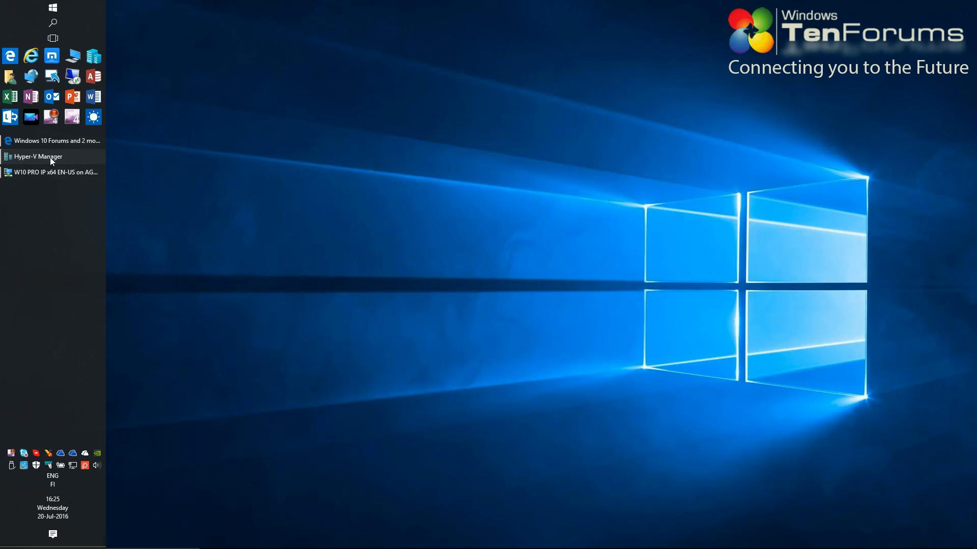
- Return to Hyper-V Manager and select 'W10 PRO IP x64 EN-GB (activated)' to show its checkpoints
{"action": "left_click", "coordinate": [37, 156]}
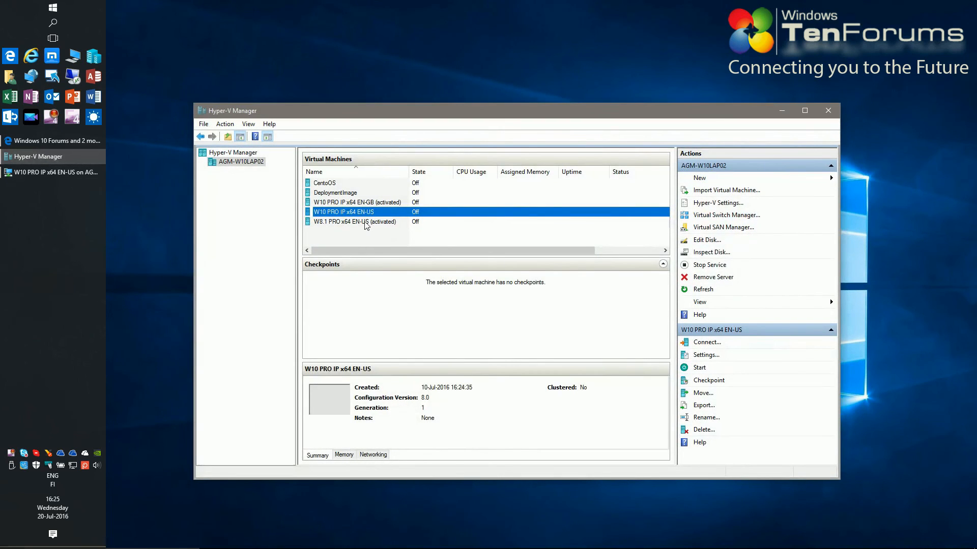
{"action": "mouse_move", "coordinate": [707, 240]}
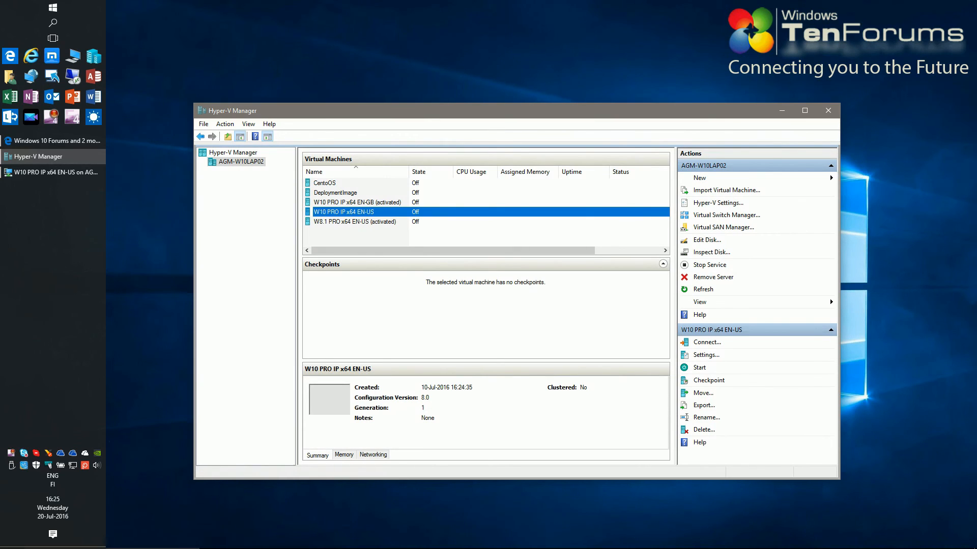
{"action": "mouse_move", "coordinate": [366, 211]}
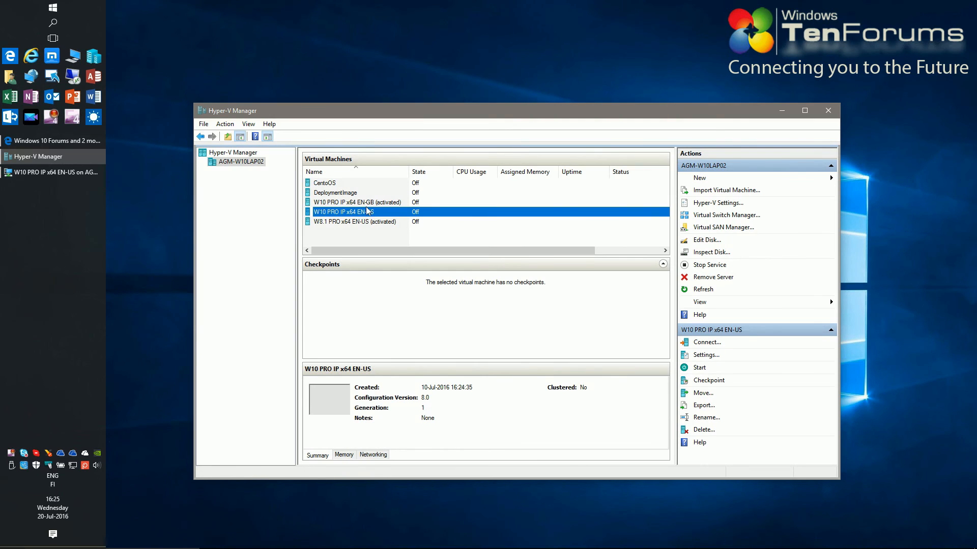
{"action": "left_click", "coordinate": [356, 202]}
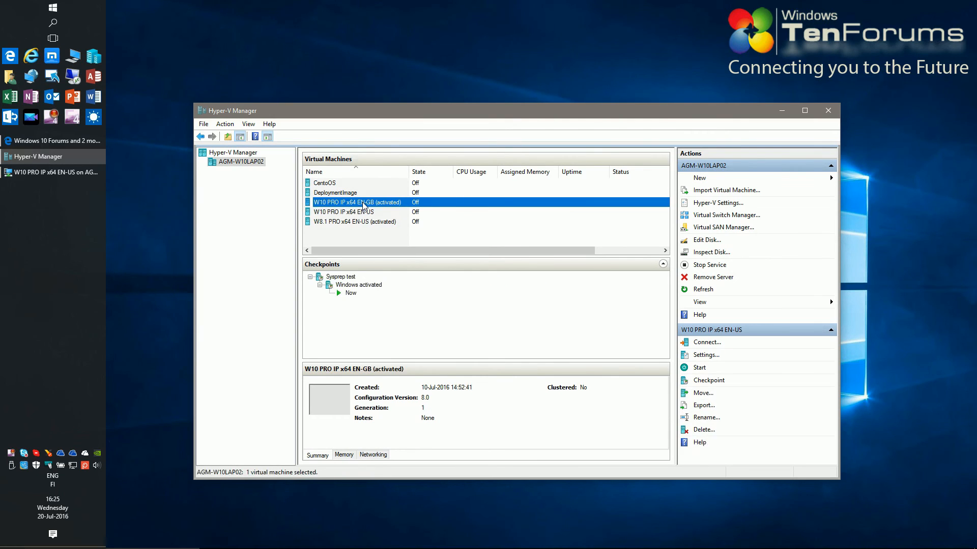